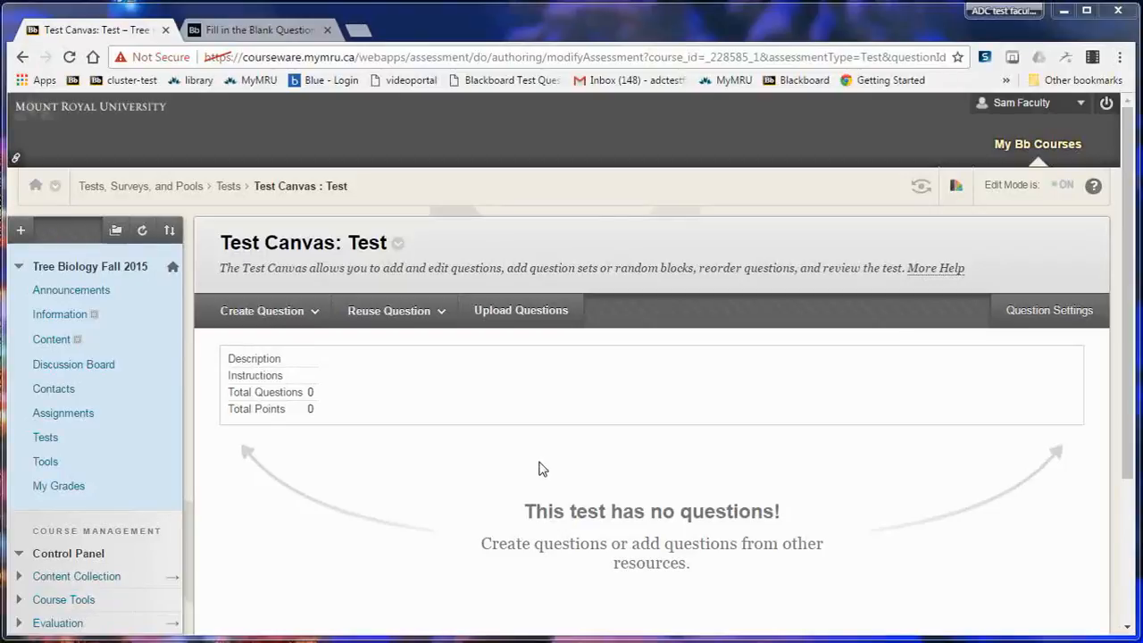
# Open the Create Question drop-down on the empty Test Canvas to list question types
pyautogui.click(263, 310)
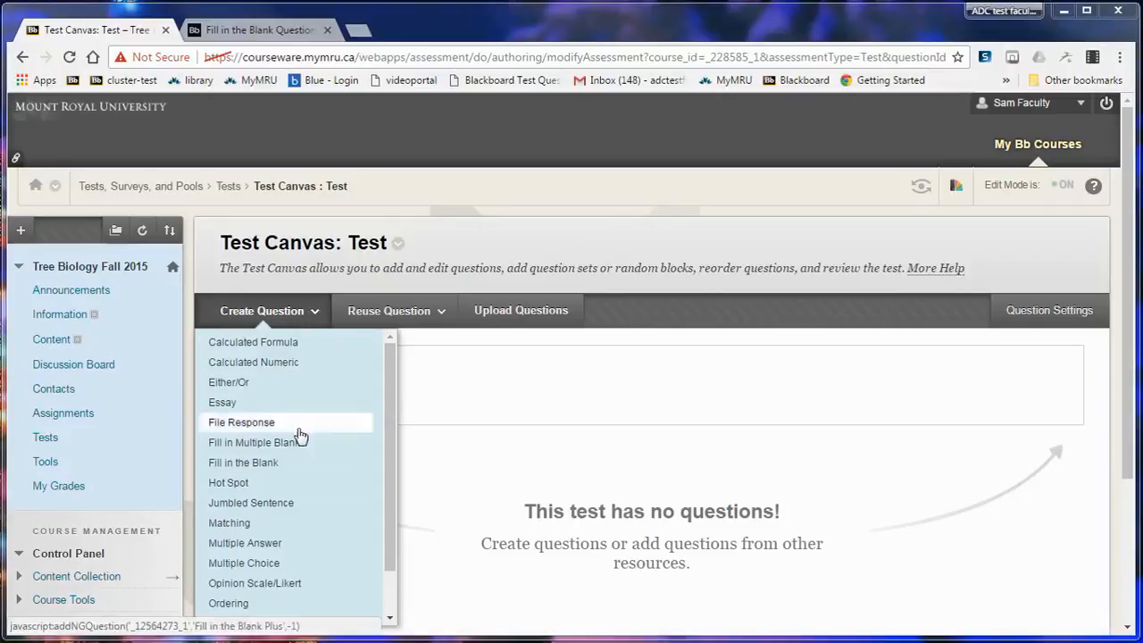
pyautogui.moveTo(281, 448)
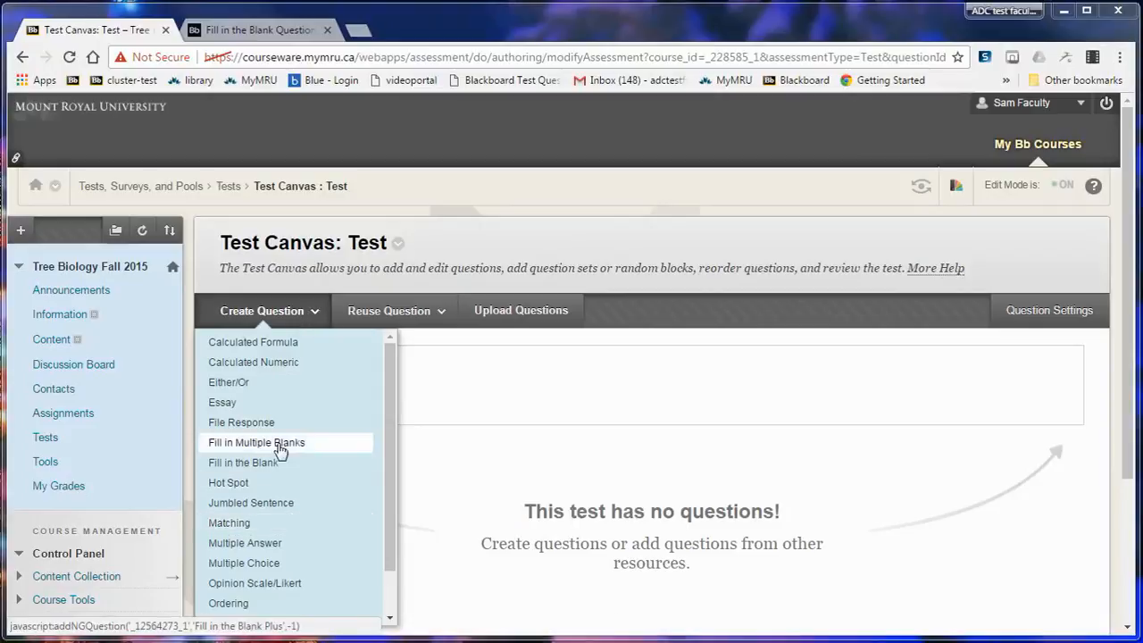
# Create a Fill in Multiple Blanks question 'The [x] in [y] falls mainly on the [z].' allowing partial credit
pyautogui.click(256, 442)
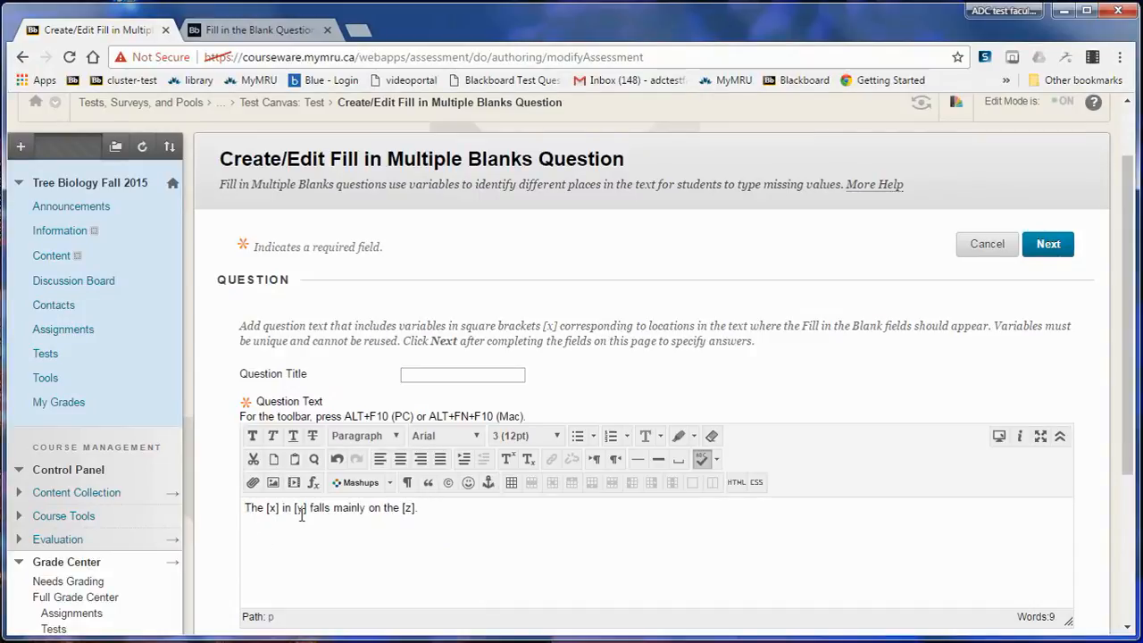
pyautogui.moveTo(376, 525)
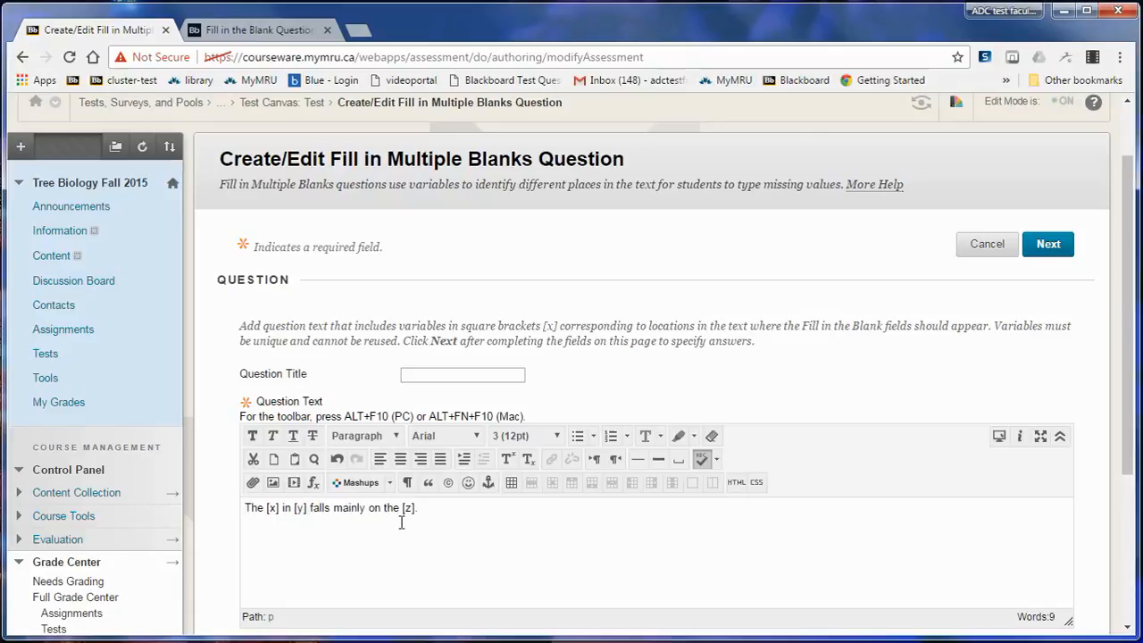
pyautogui.moveTo(311, 528)
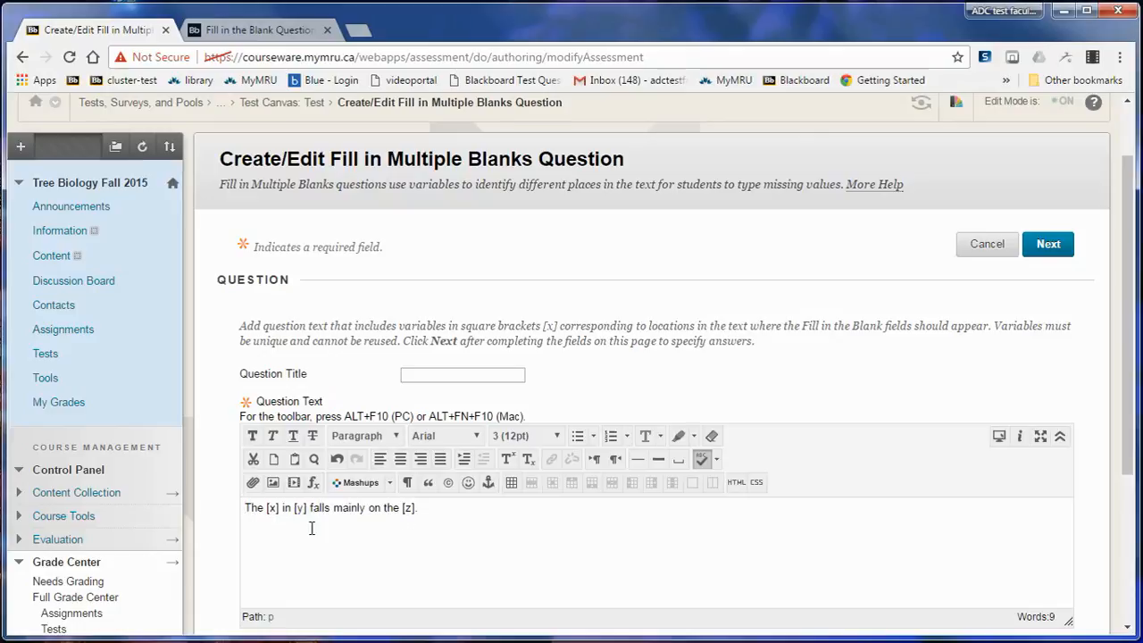
pyautogui.scroll(-3)
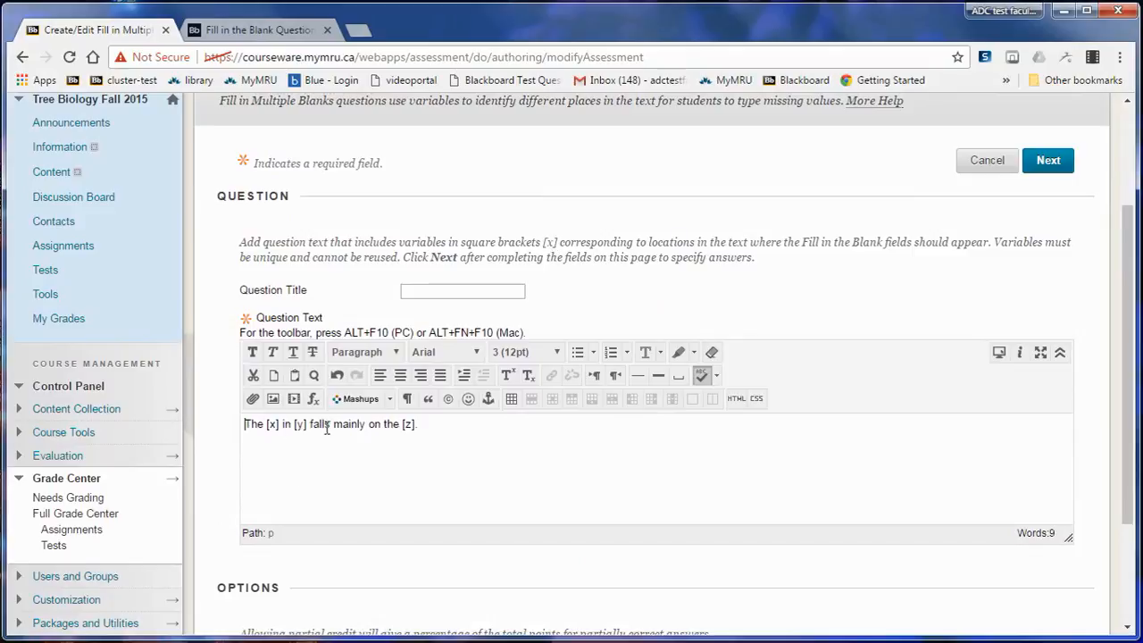
pyautogui.scroll(-3)
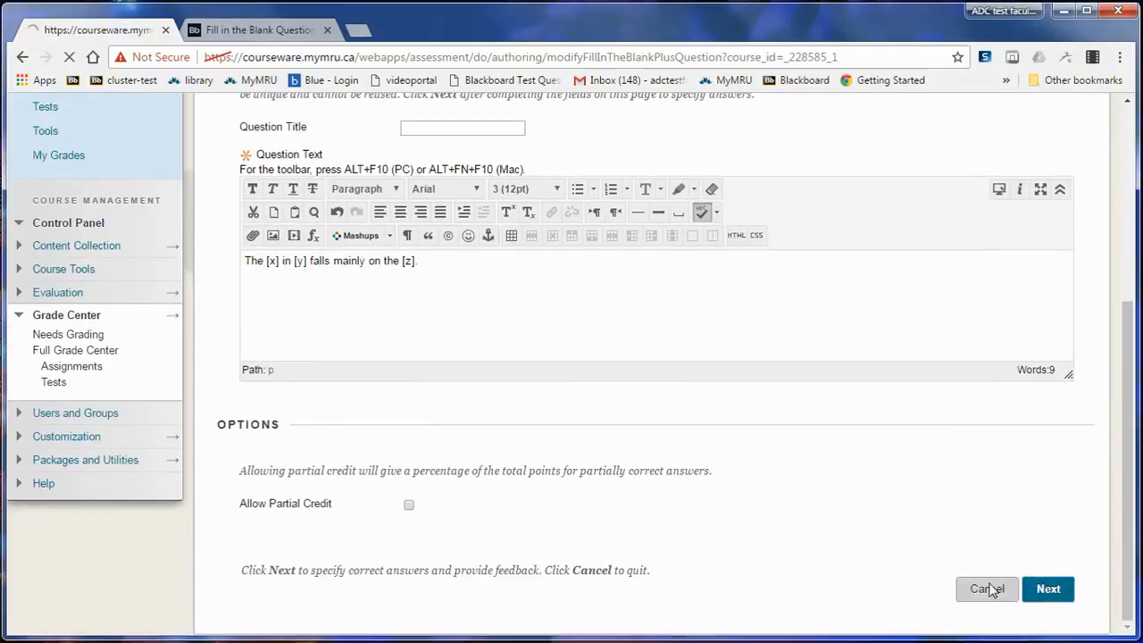
pyautogui.click(1047, 588)
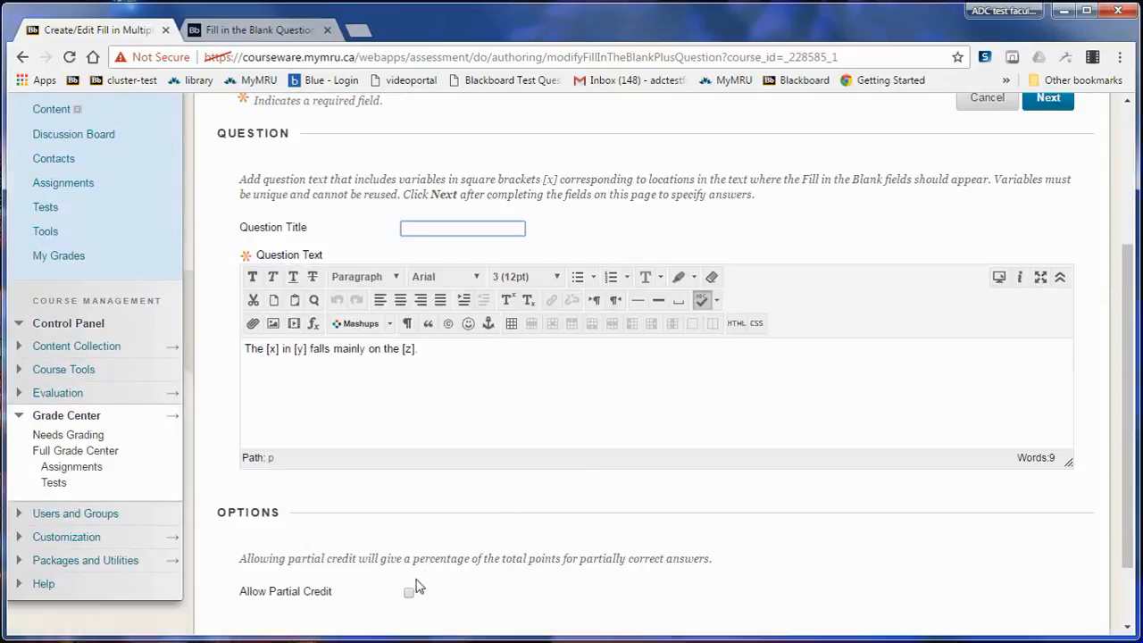
pyautogui.click(409, 592)
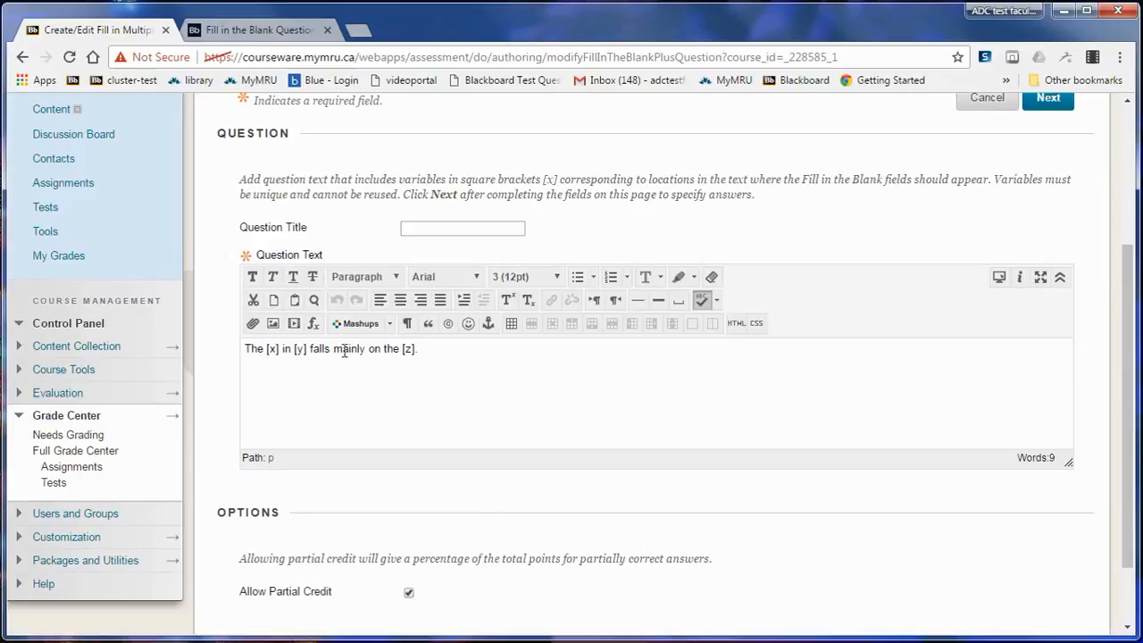
pyautogui.scroll(-3)
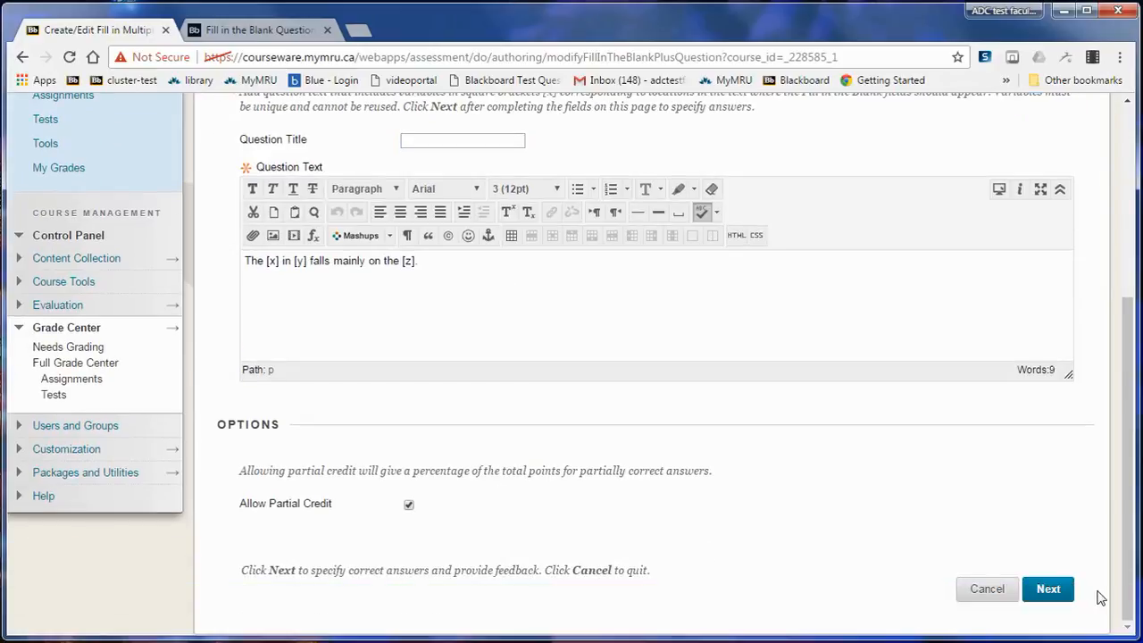
# Enter Rain, Spain and plain as Answer 1 for blanks x, y and z
pyautogui.click(1047, 590)
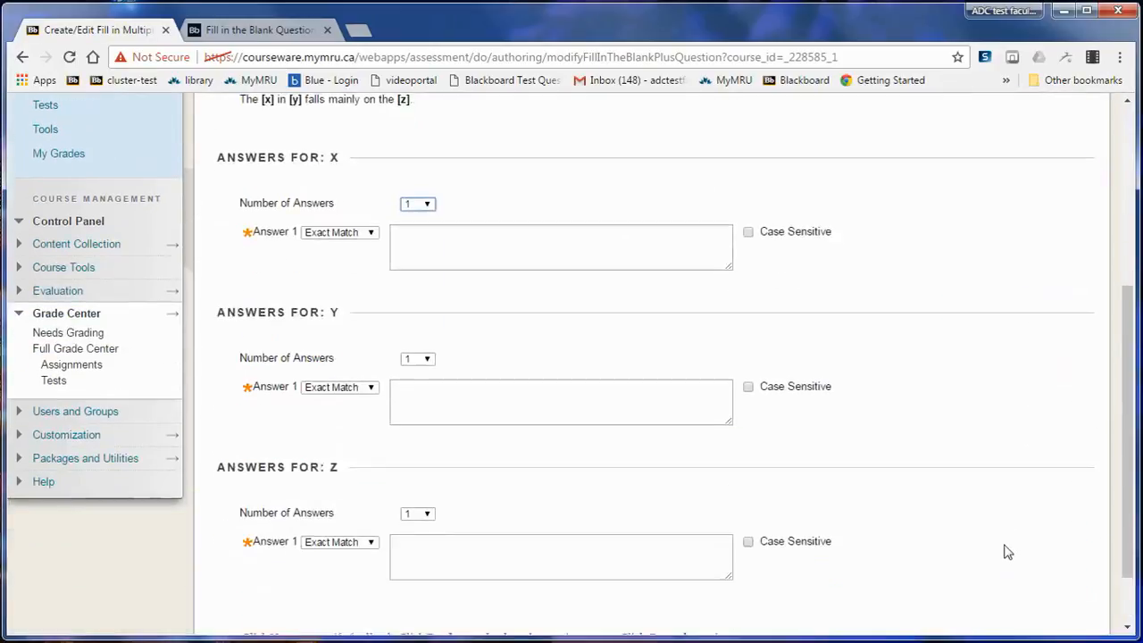
pyautogui.click(560, 245)
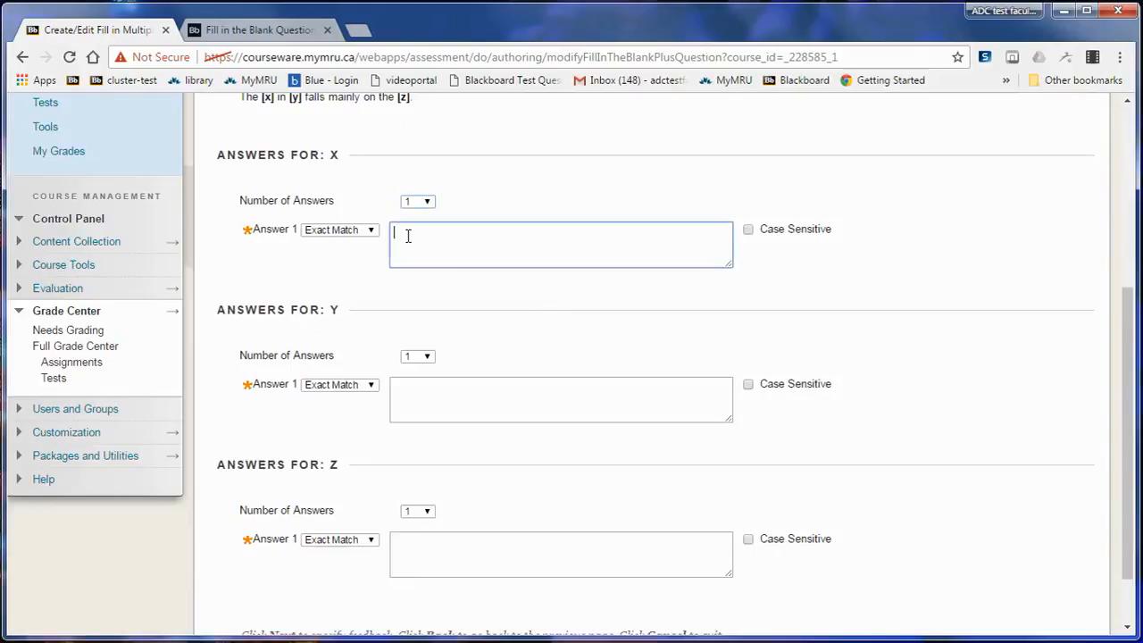
pyautogui.write('Rain')
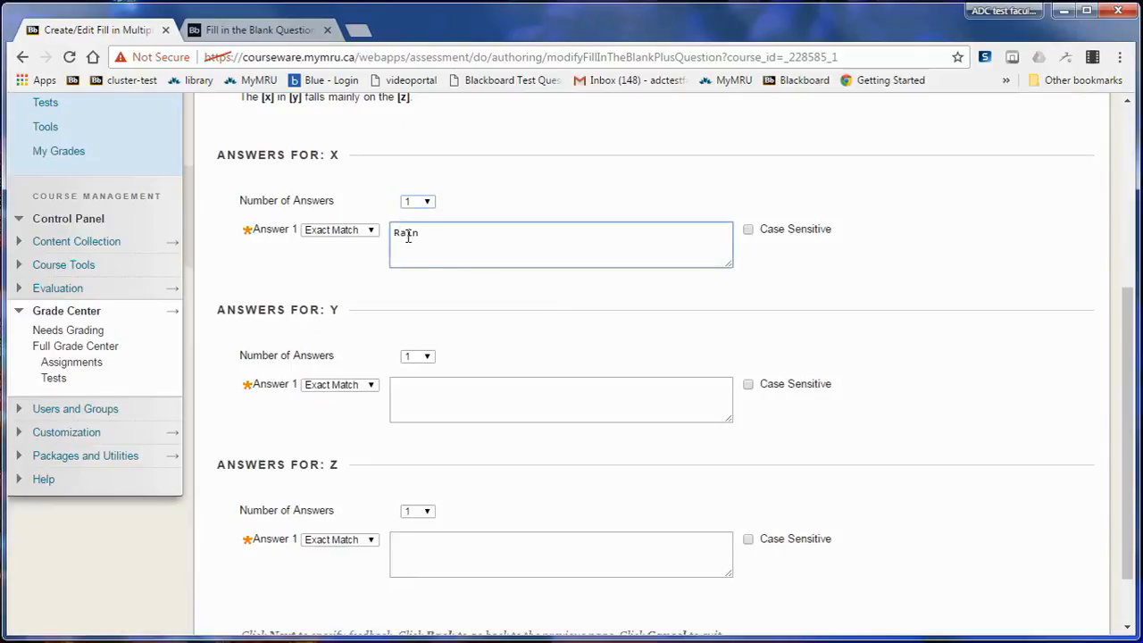
pyautogui.write('Spain')
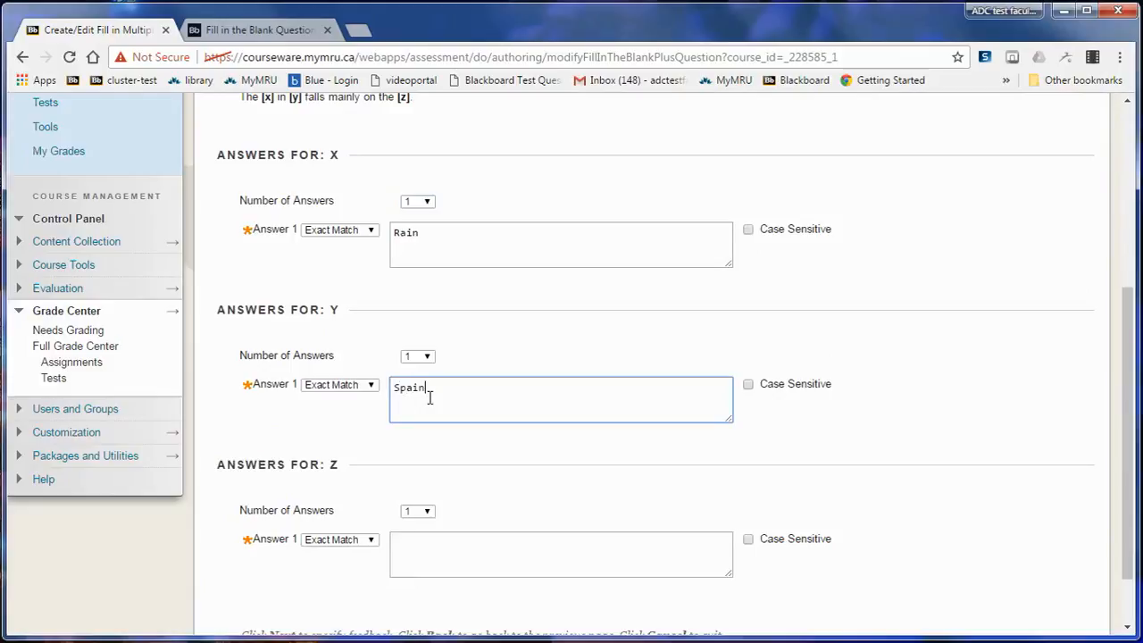
pyautogui.click(561, 553)
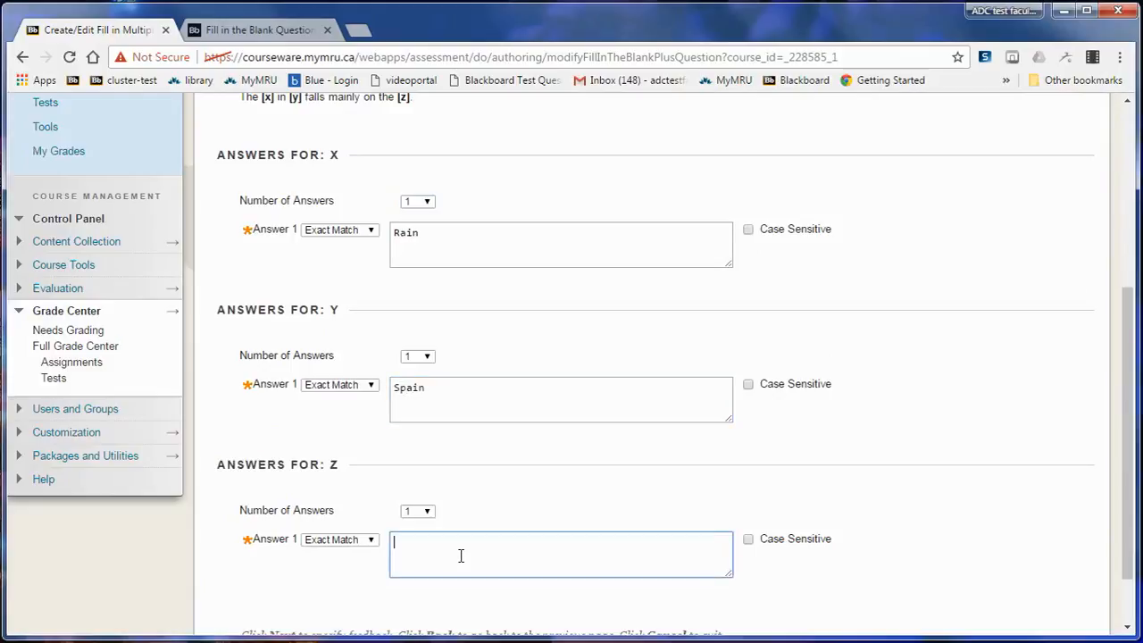
pyautogui.write('plain')
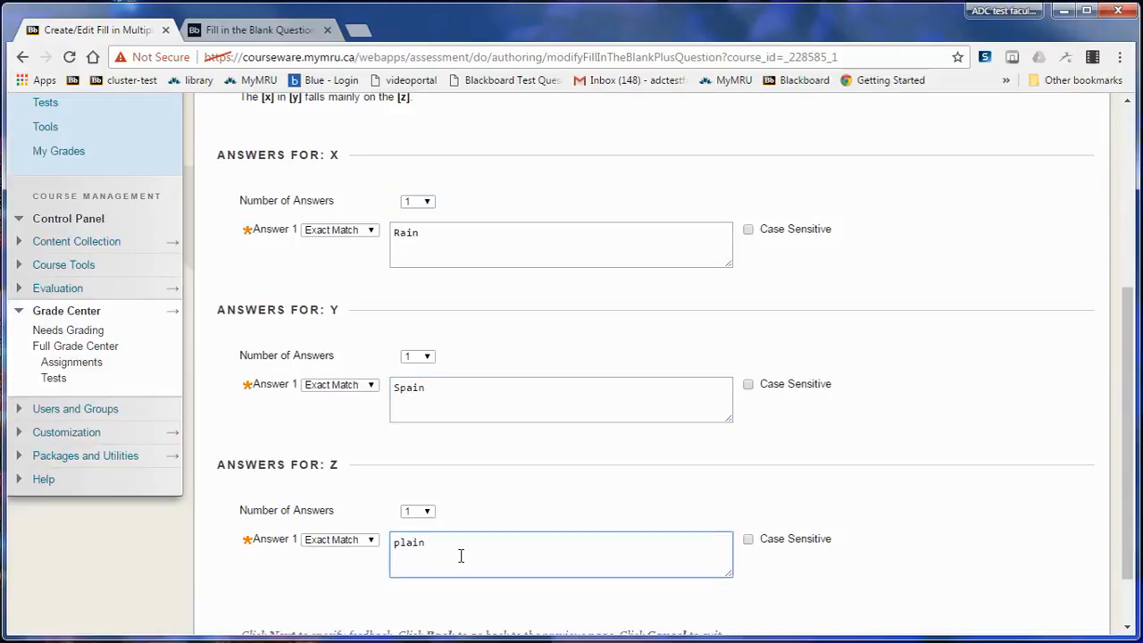
pyautogui.moveTo(350, 590)
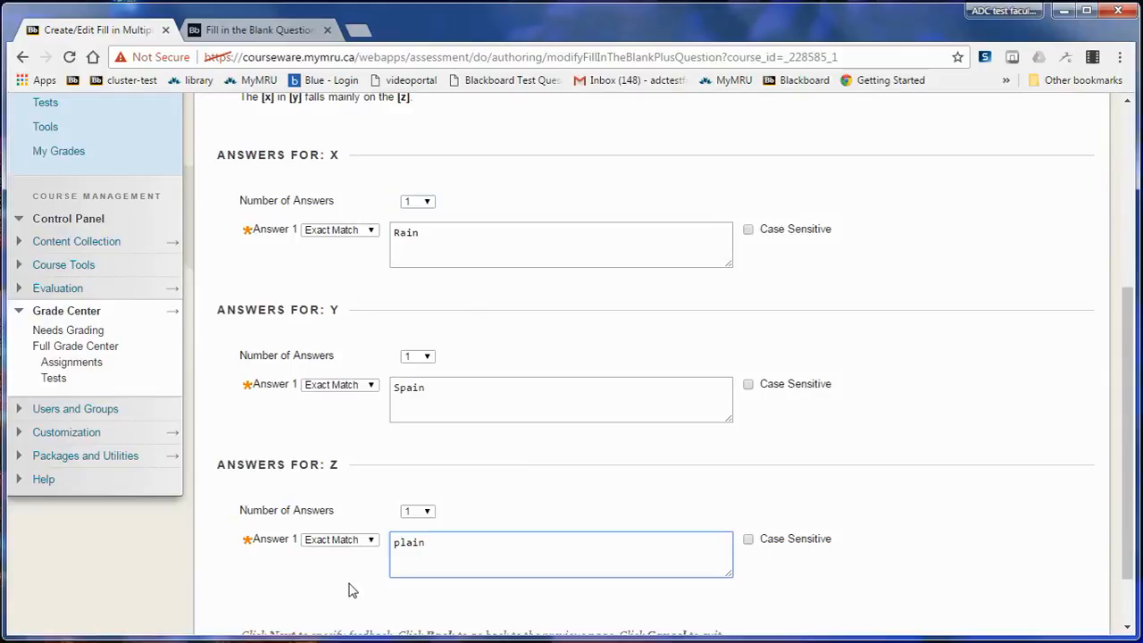
pyautogui.moveTo(323, 156)
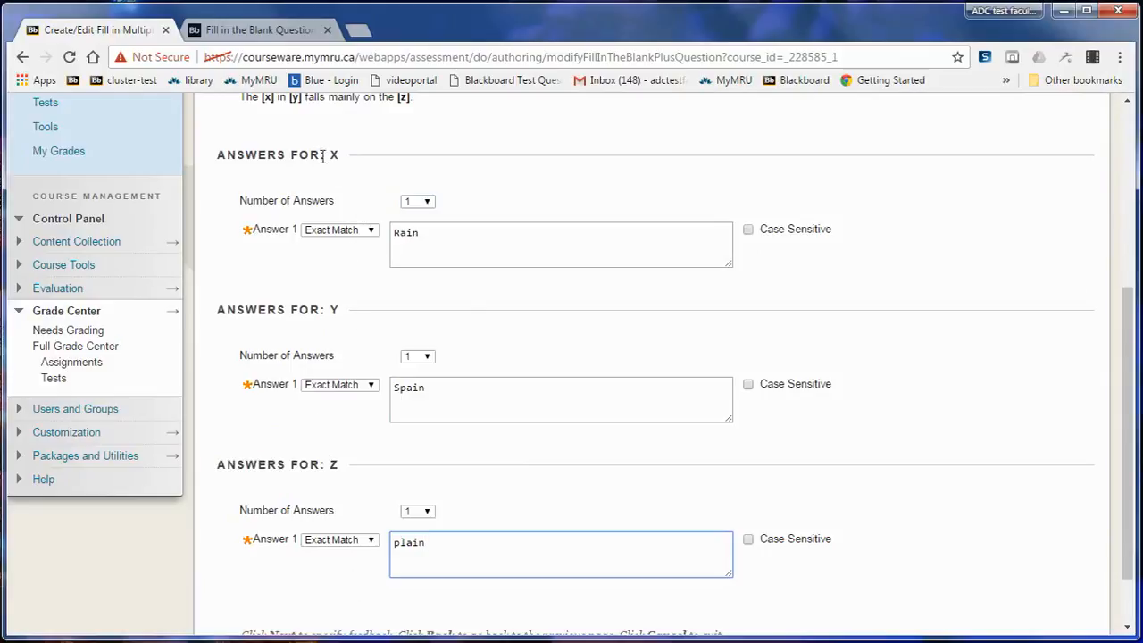
pyautogui.tripleClick(277, 154)
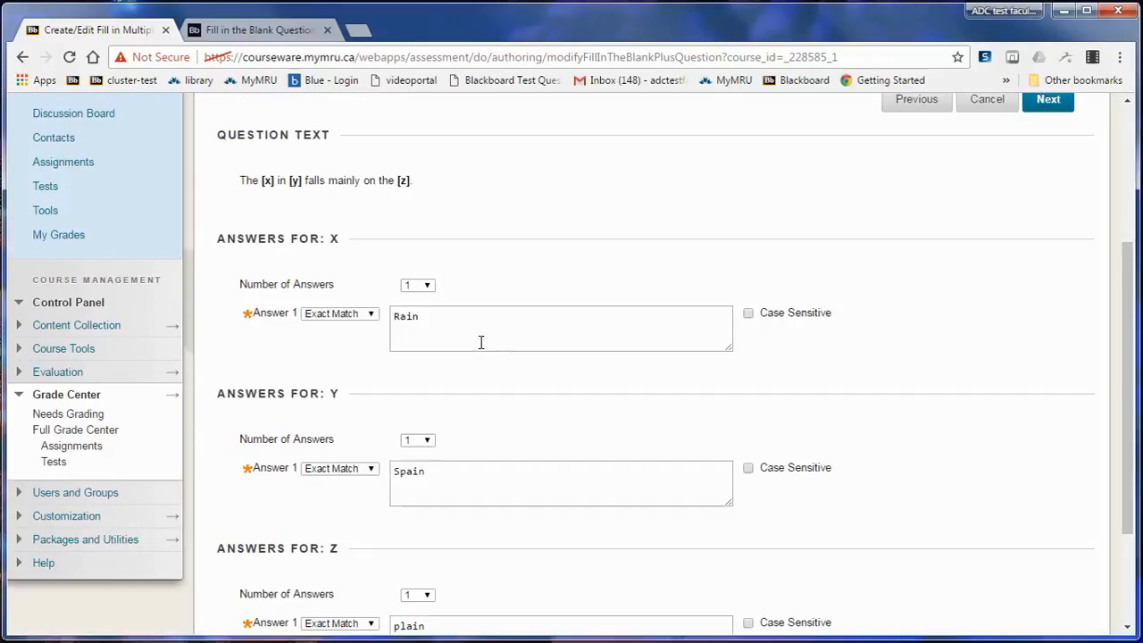
pyautogui.moveTo(753, 331)
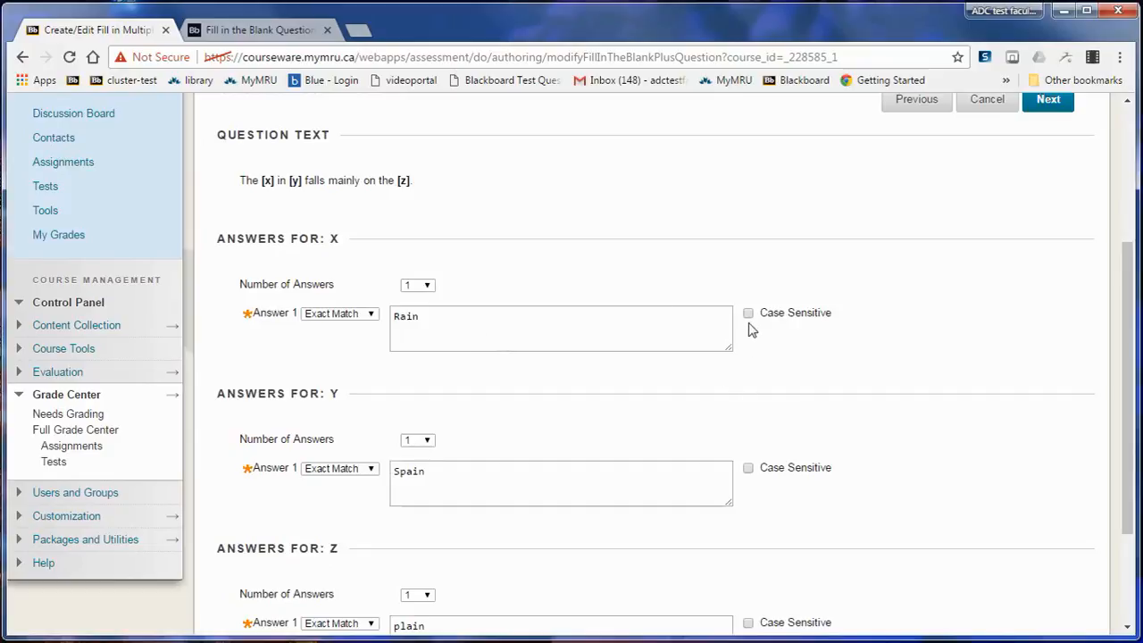
pyautogui.click(404, 316)
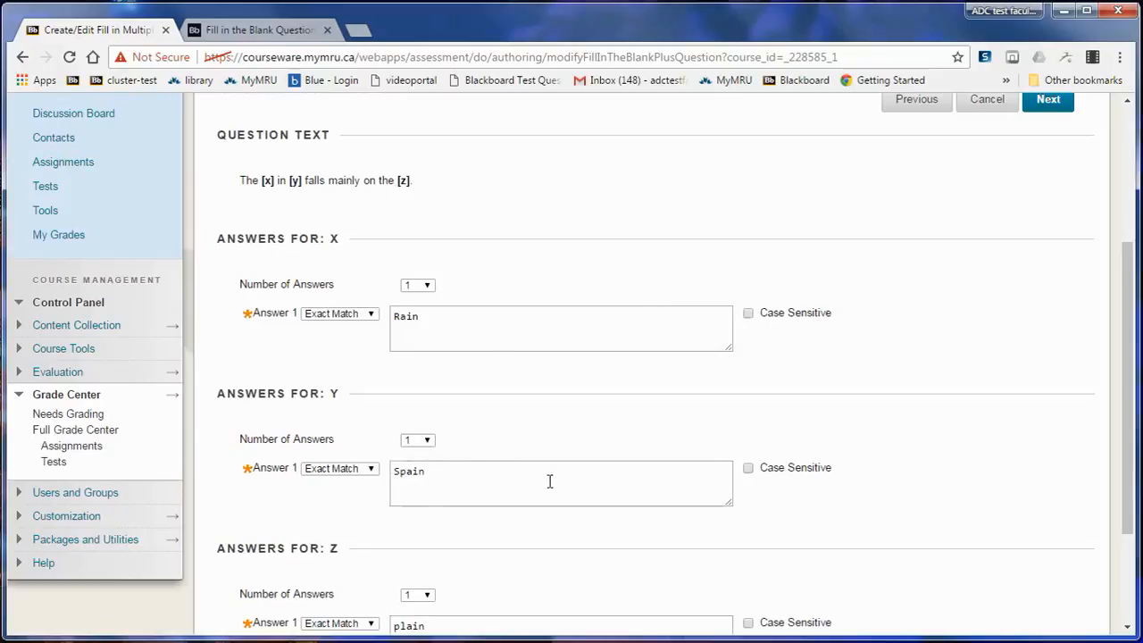
pyautogui.moveTo(335, 583)
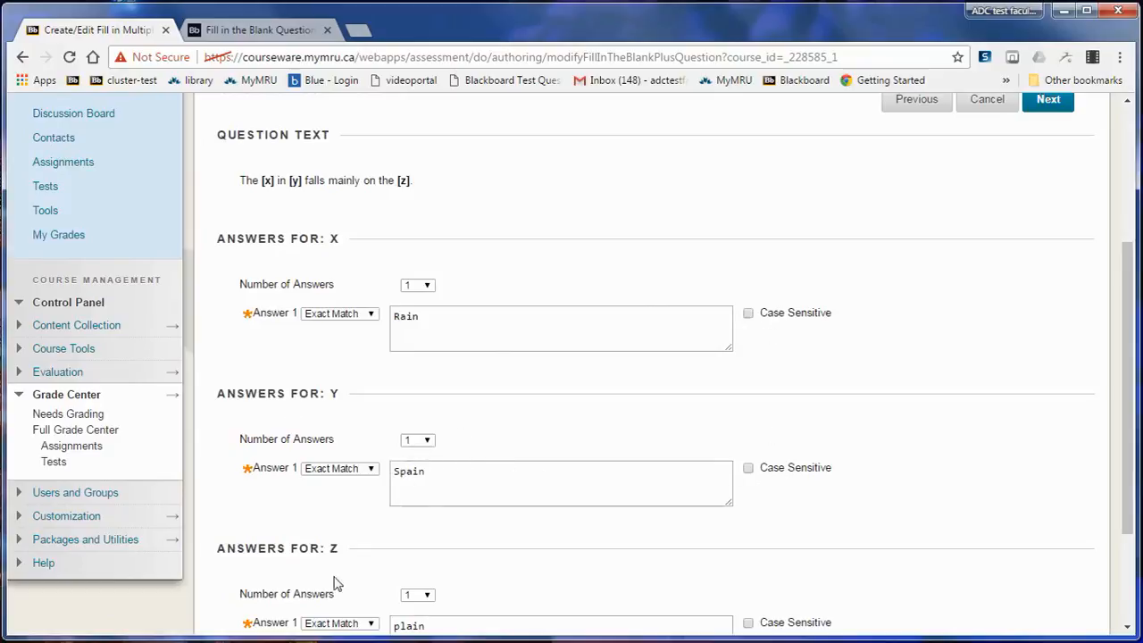
pyautogui.scroll(-3)
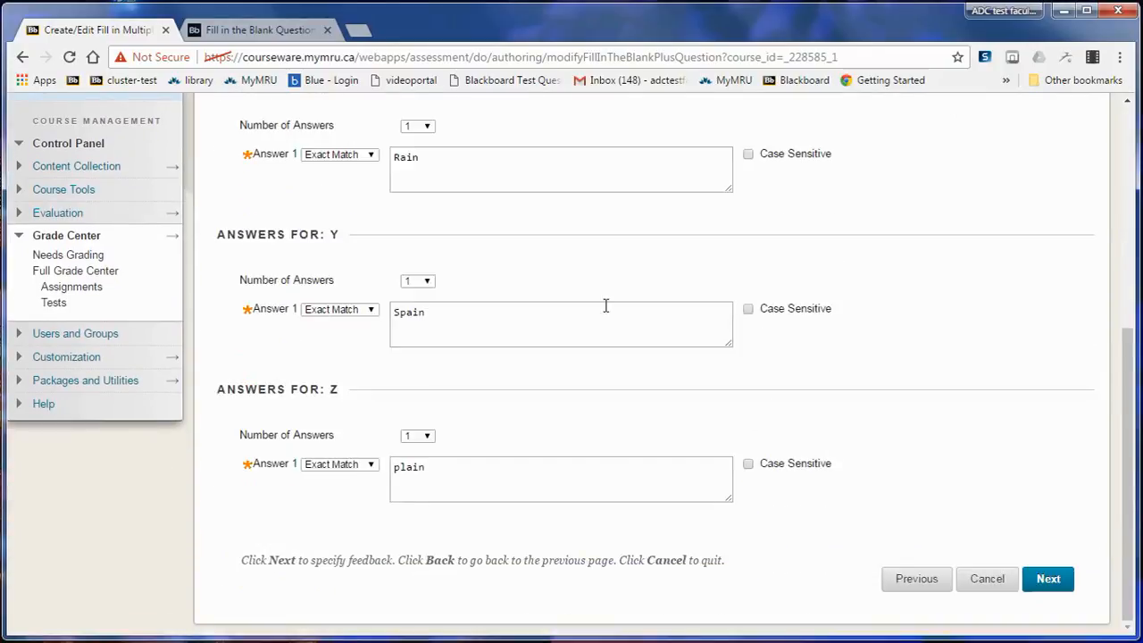
pyautogui.click(339, 153)
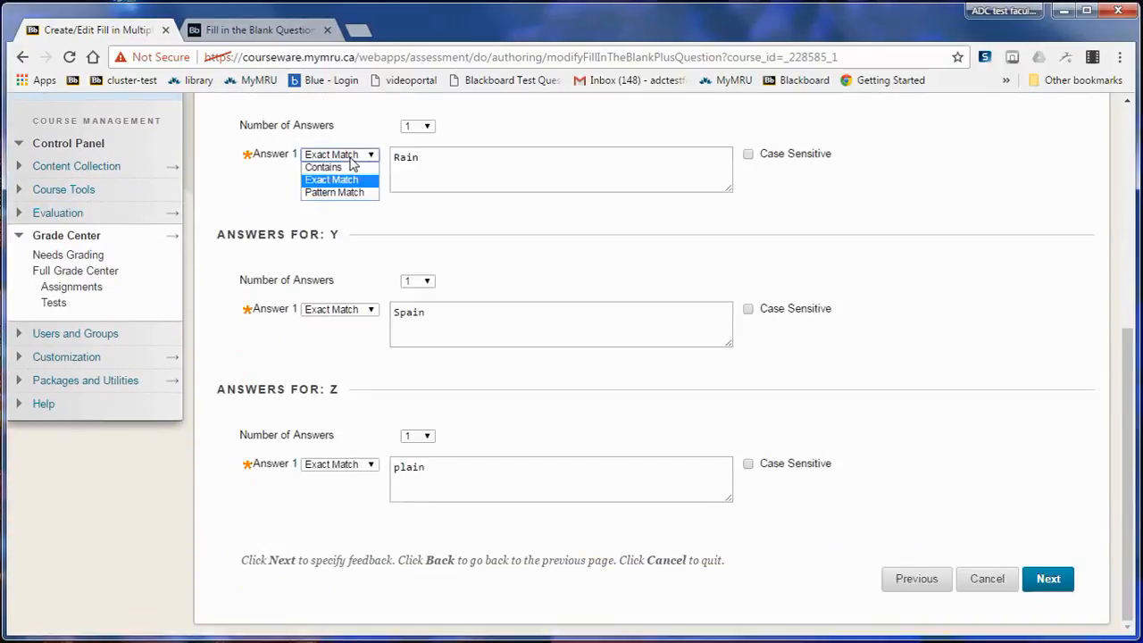
pyautogui.moveTo(348, 168)
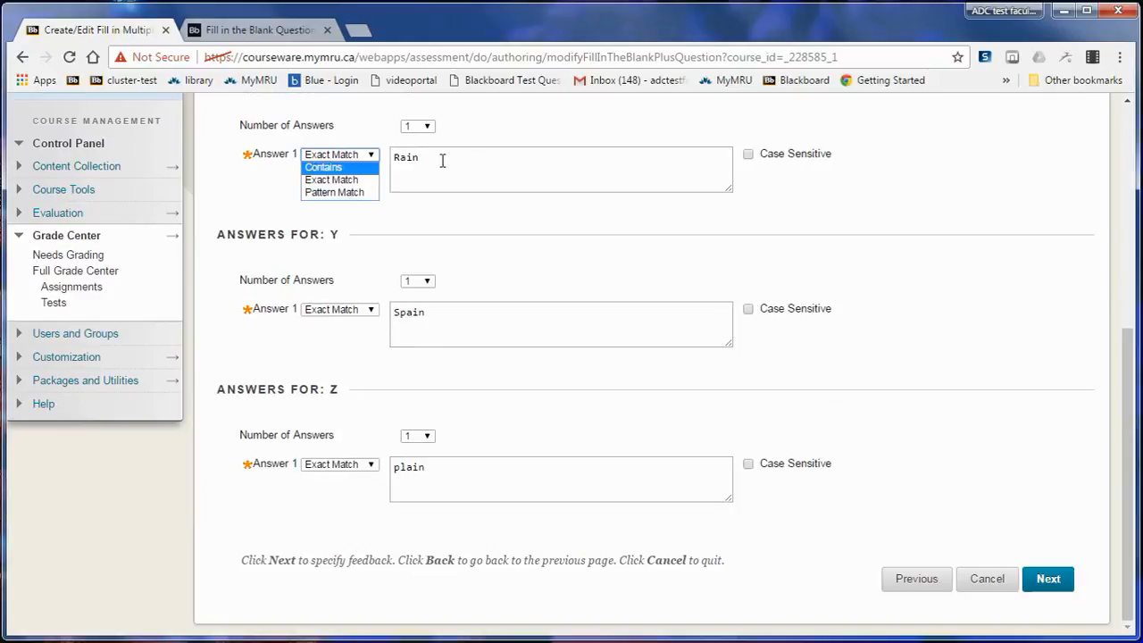
pyautogui.moveTo(584, 179)
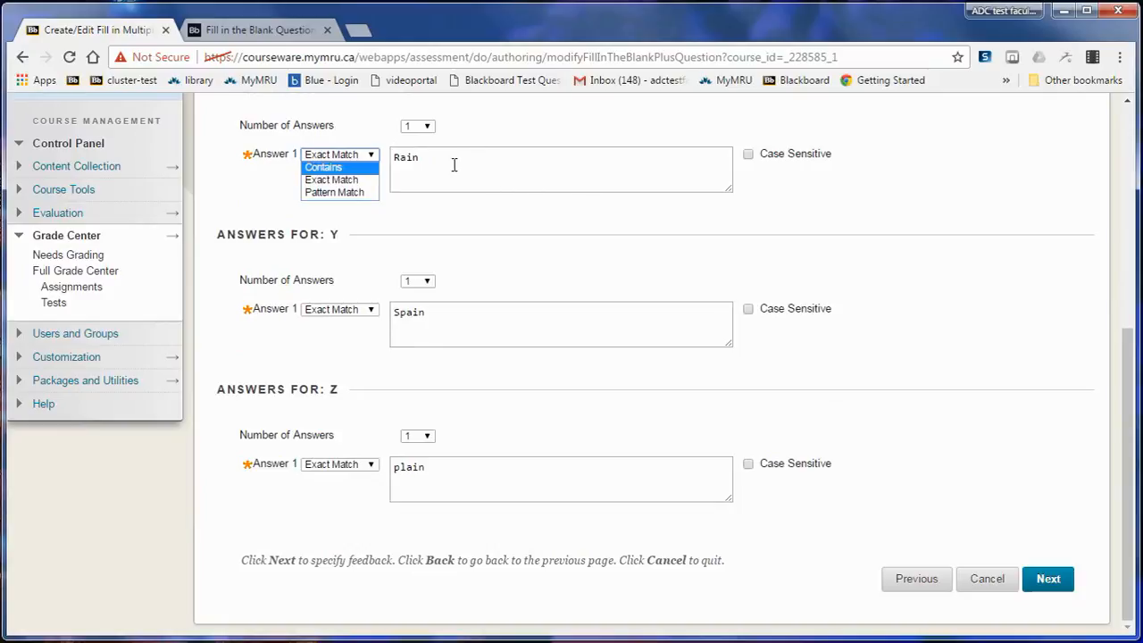
pyautogui.moveTo(441, 166)
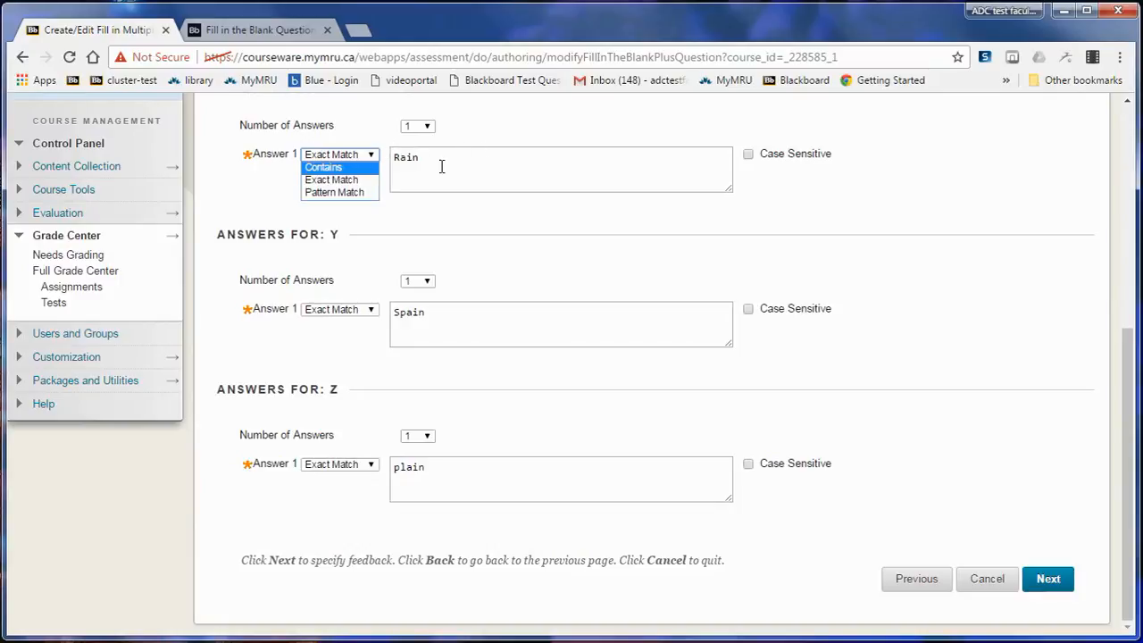
pyautogui.moveTo(439, 162)
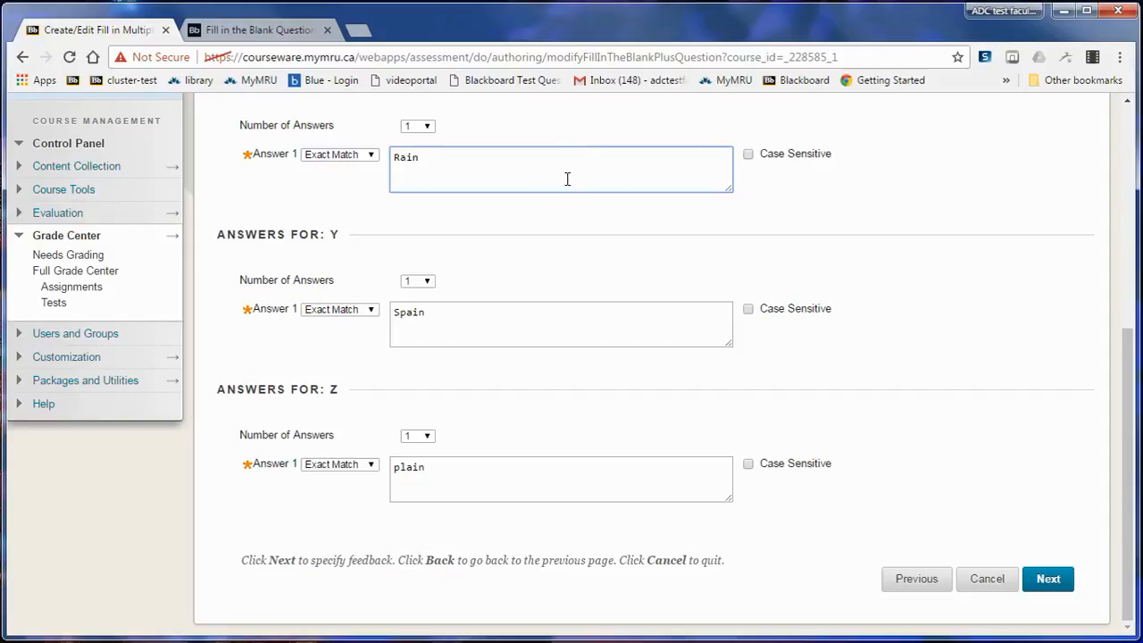
pyautogui.click(417, 125)
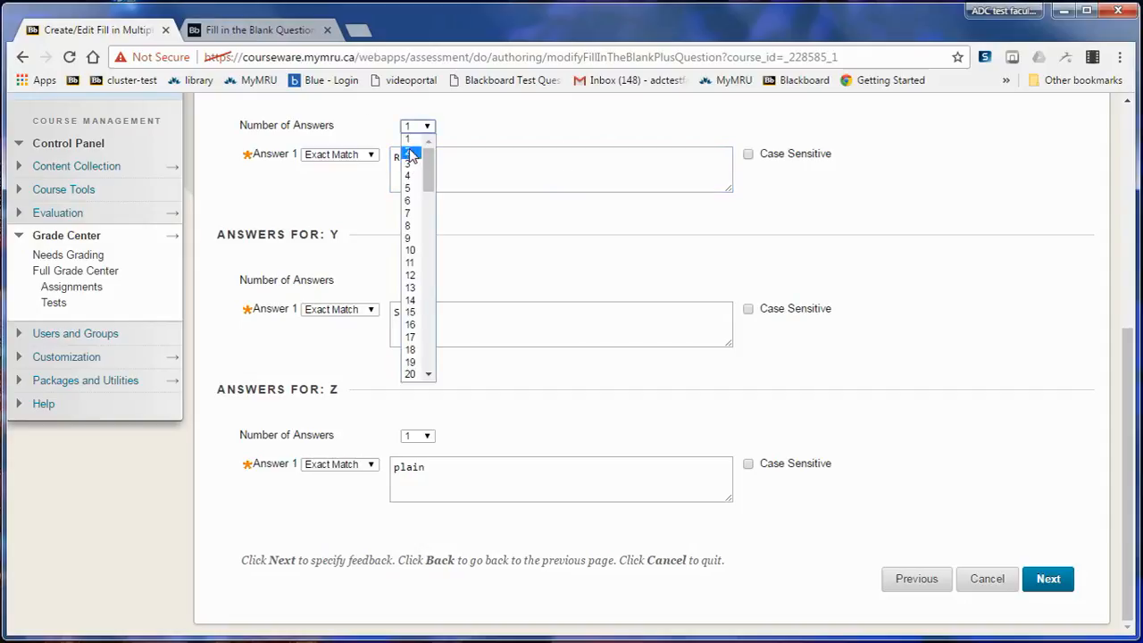
pyautogui.click(407, 163)
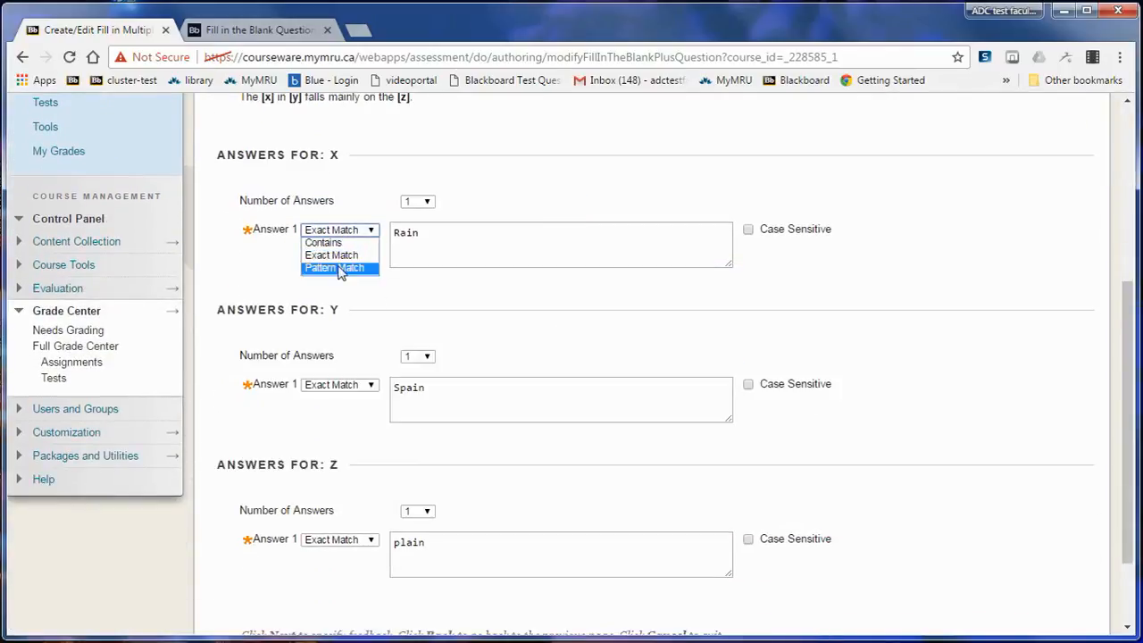
pyautogui.click(336, 268)
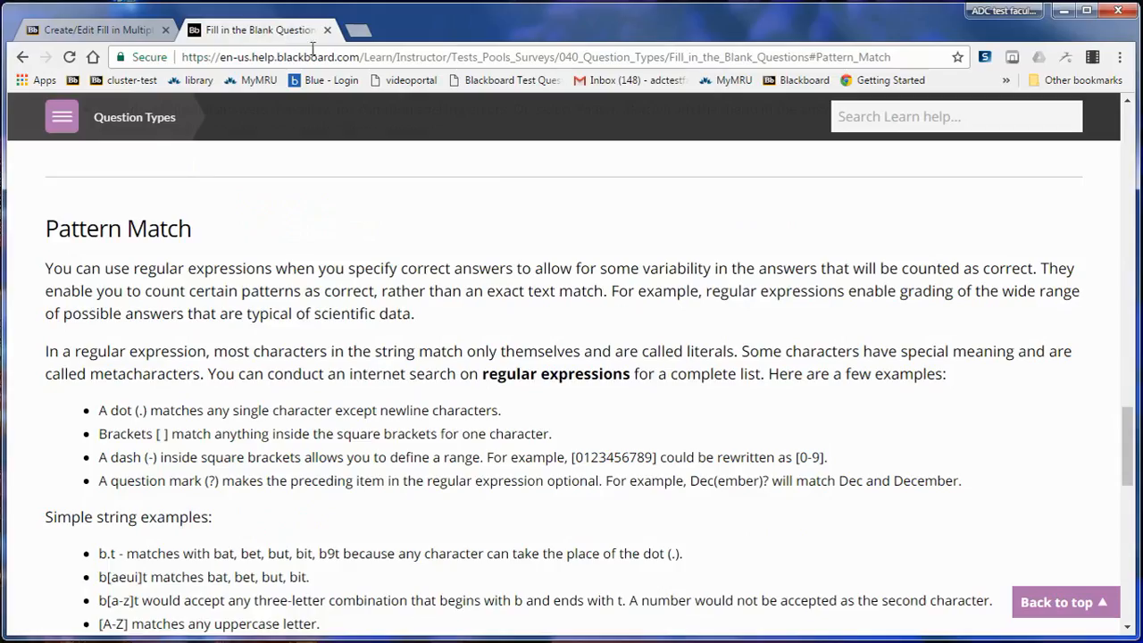
pyautogui.scroll(-3)
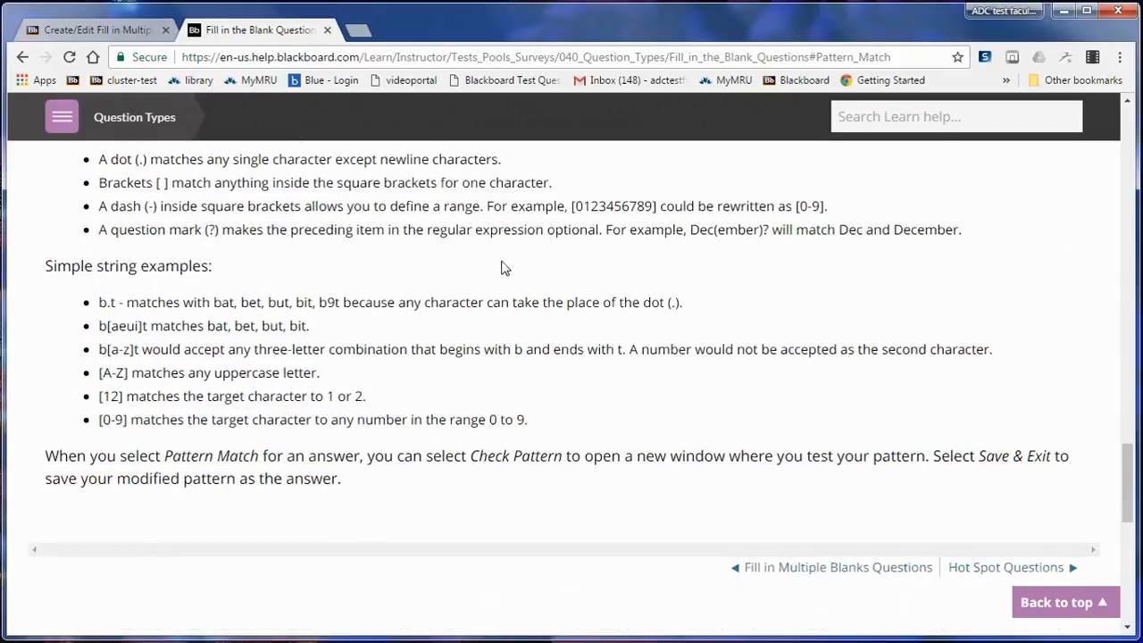
pyautogui.scroll(3)
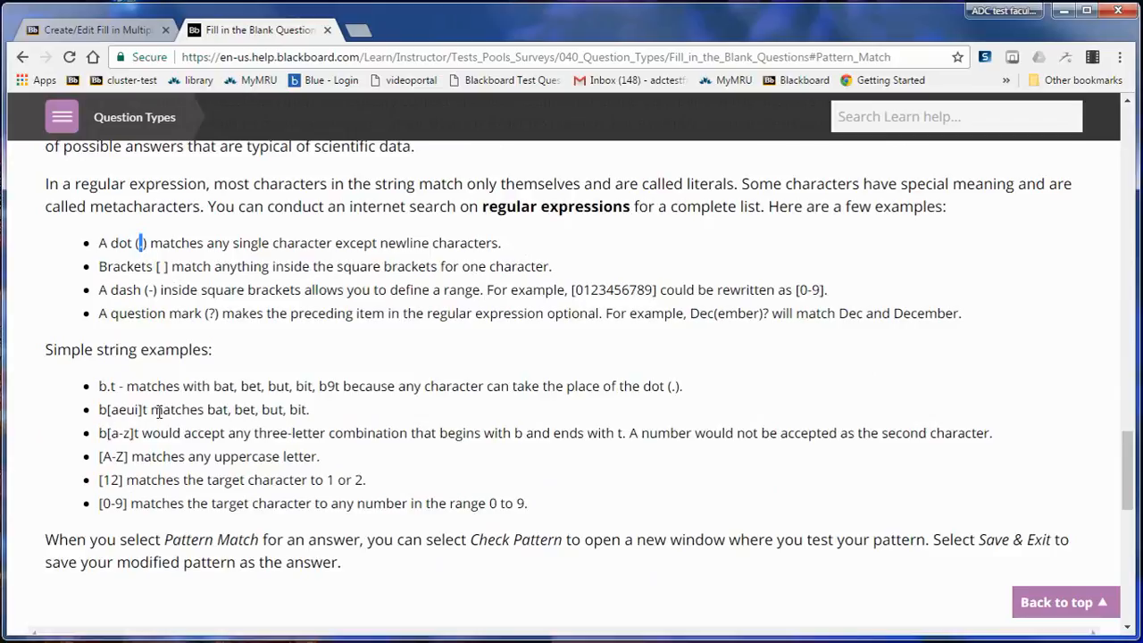
pyautogui.moveTo(221, 412)
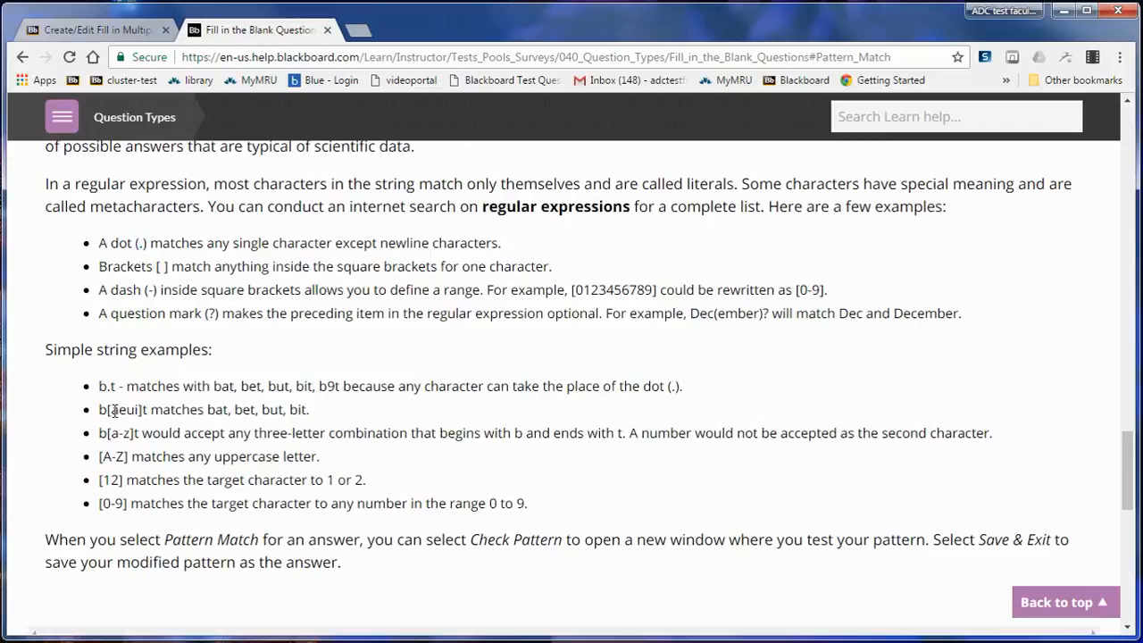
pyautogui.doubleClick(118, 410)
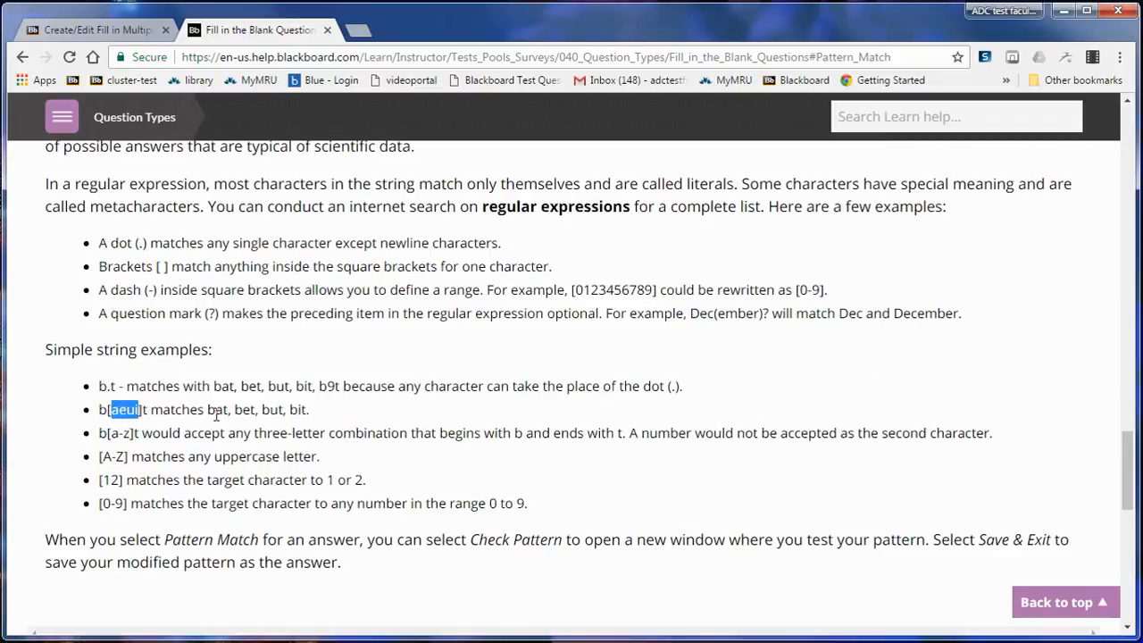
pyautogui.moveTo(284, 407)
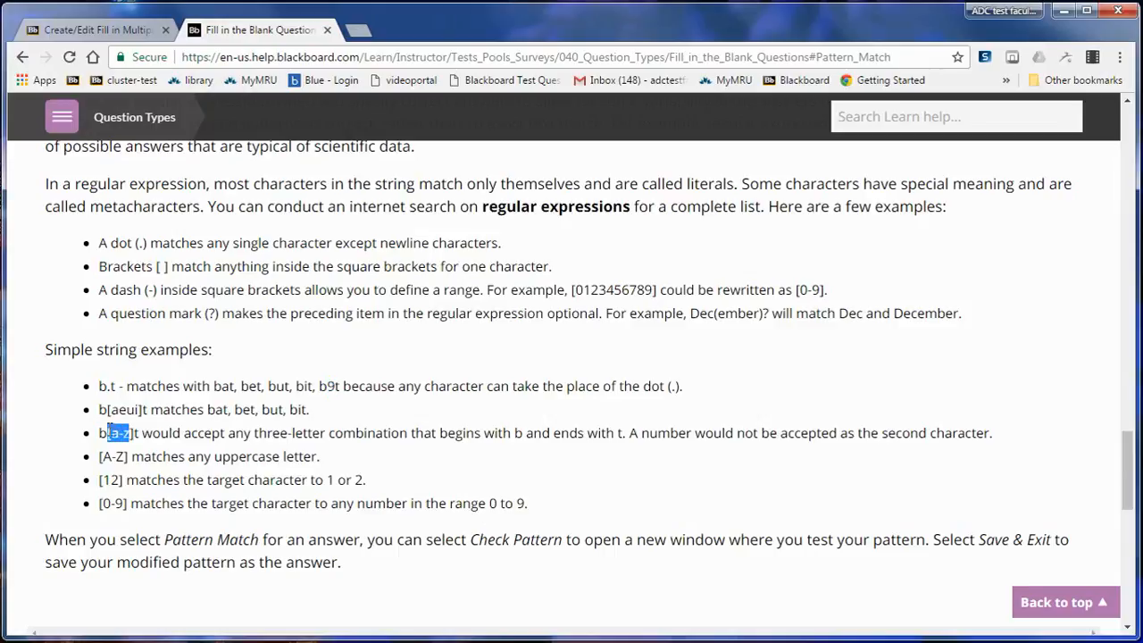
pyautogui.moveTo(116, 473)
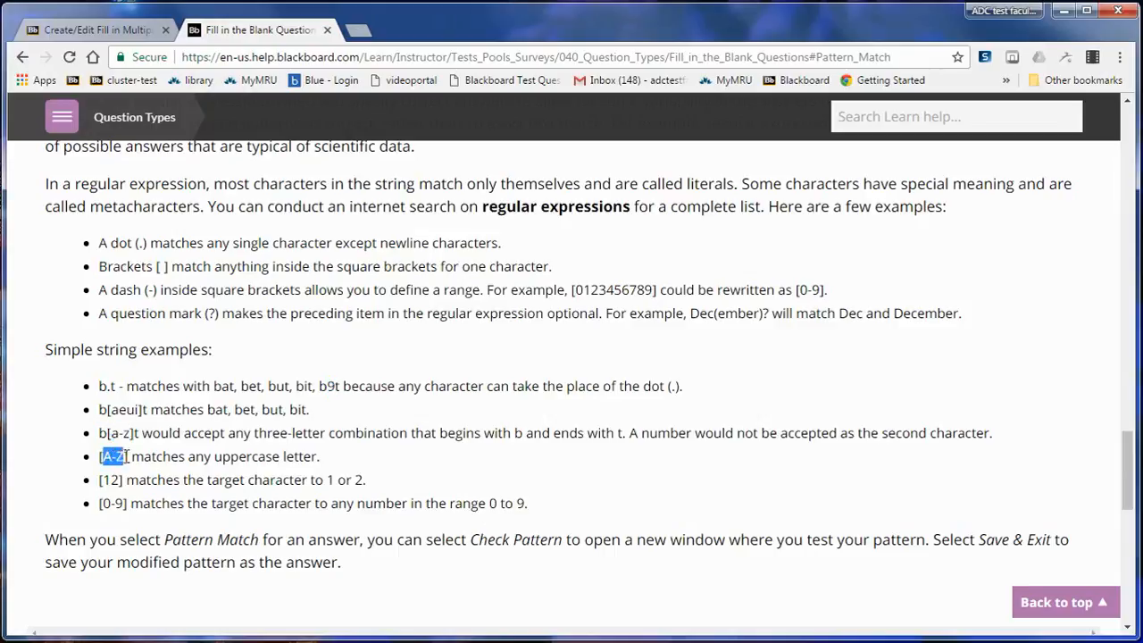
pyautogui.moveTo(314, 457)
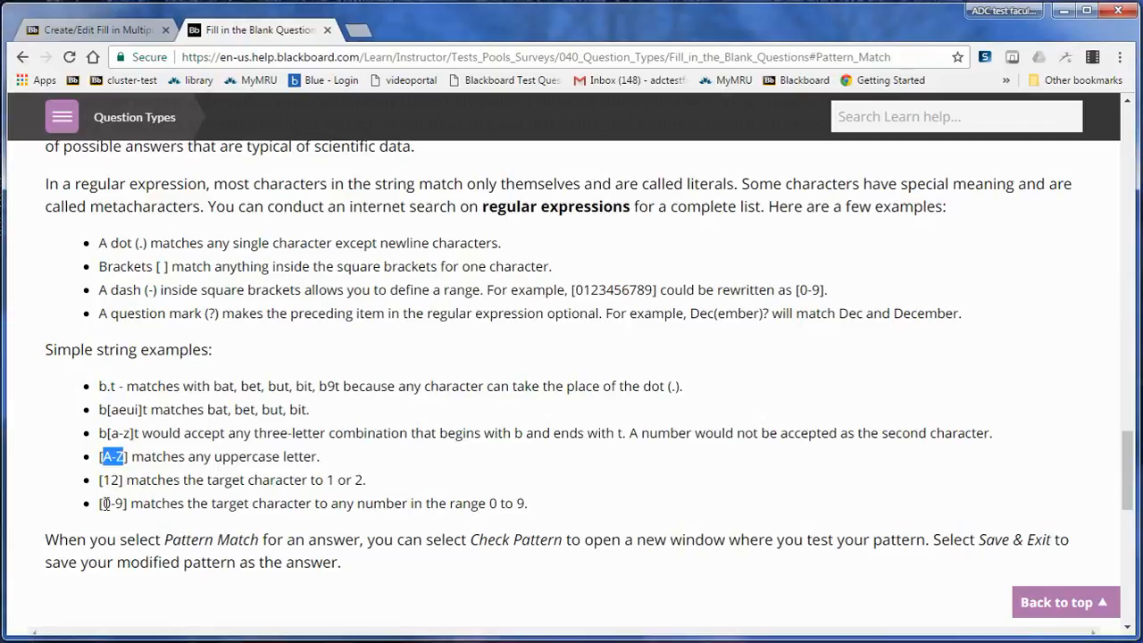
pyautogui.scroll(3)
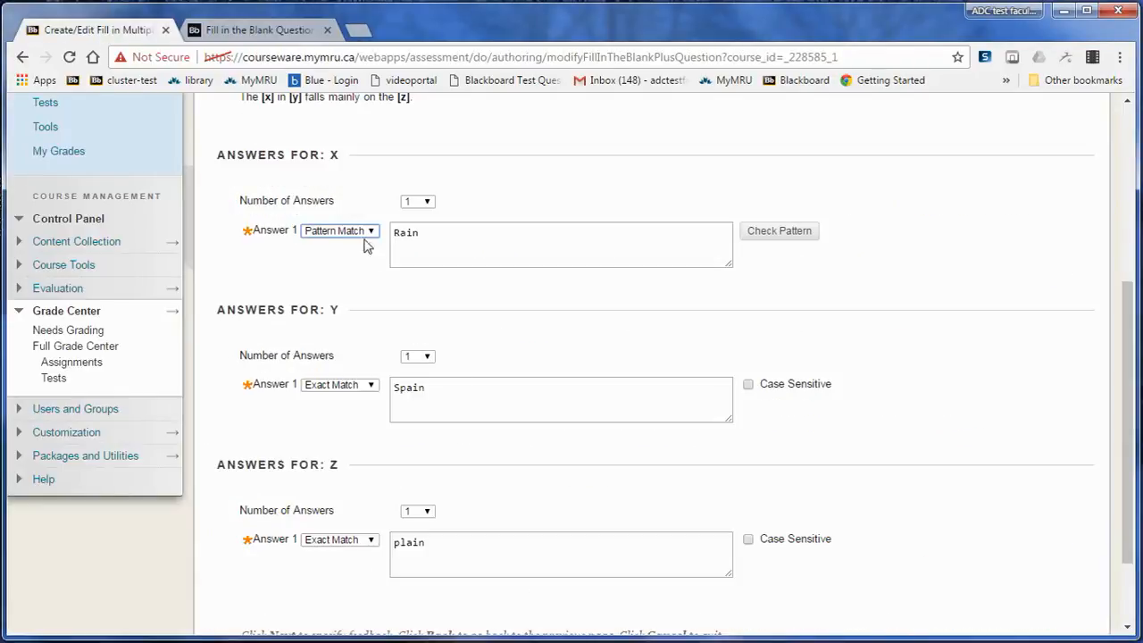
# Set blank x's Rain answer to Exact Match, then submit the question from the feedback page
pyautogui.click(337, 230)
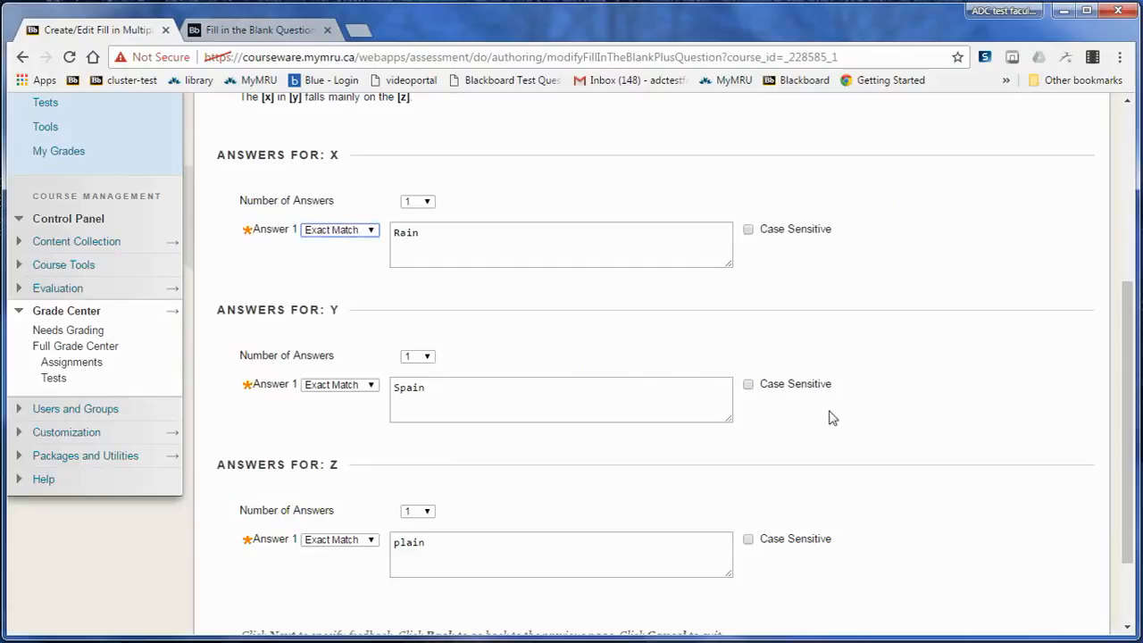
pyautogui.scroll(-3)
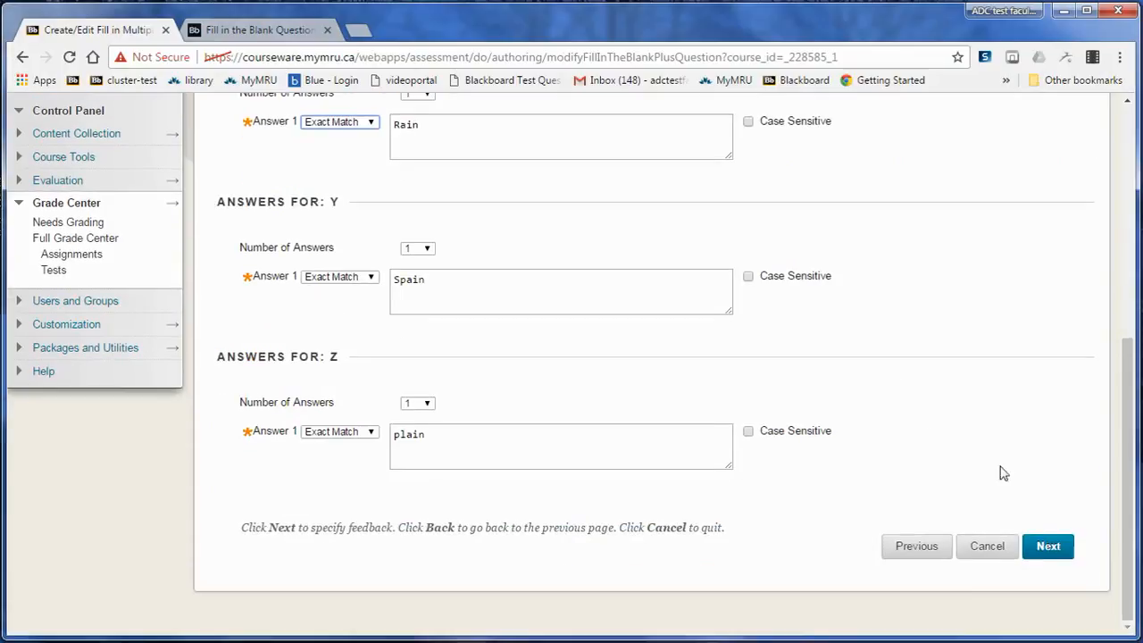
pyautogui.click(1048, 545)
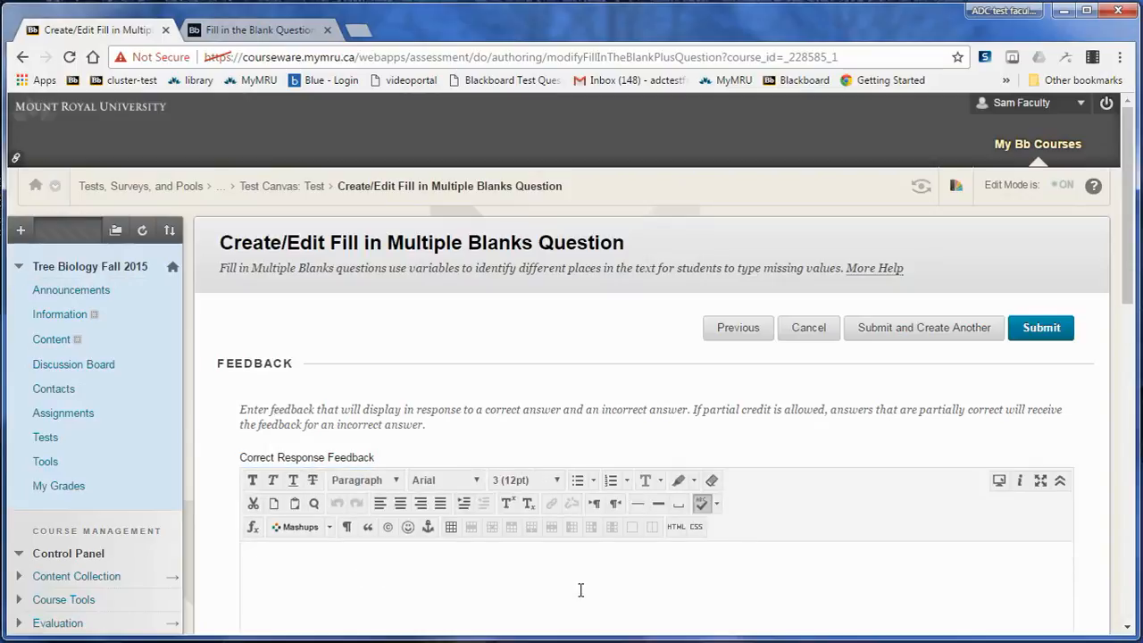
pyautogui.click(1041, 328)
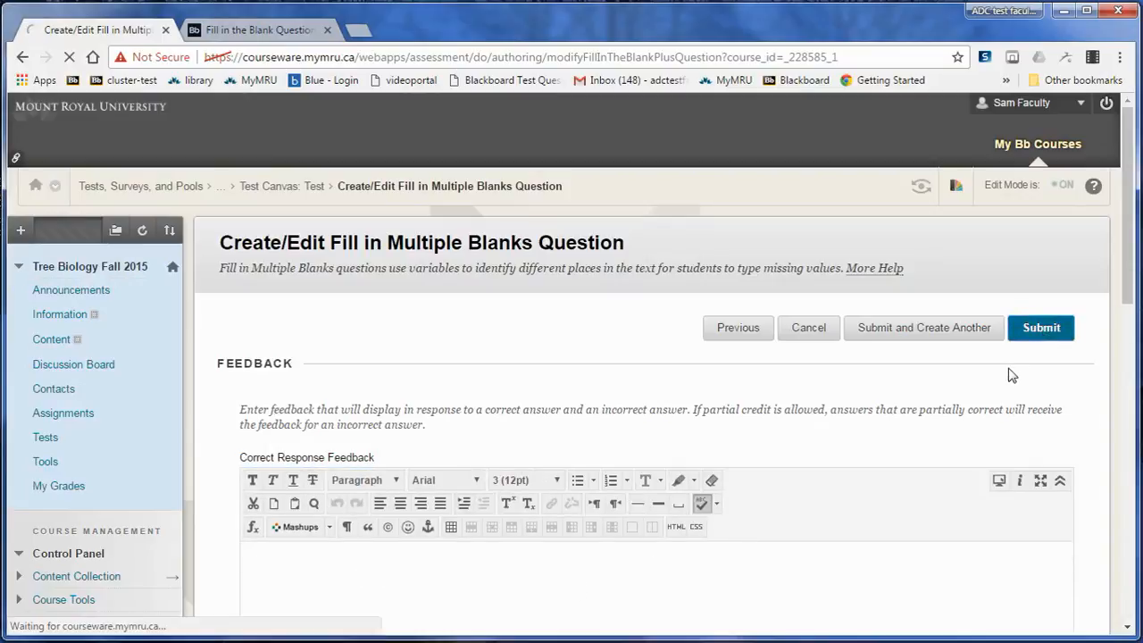
# Review the Test's options under Tests, then turn on Student Preview for Tree Biology
pyautogui.click(1040, 328)
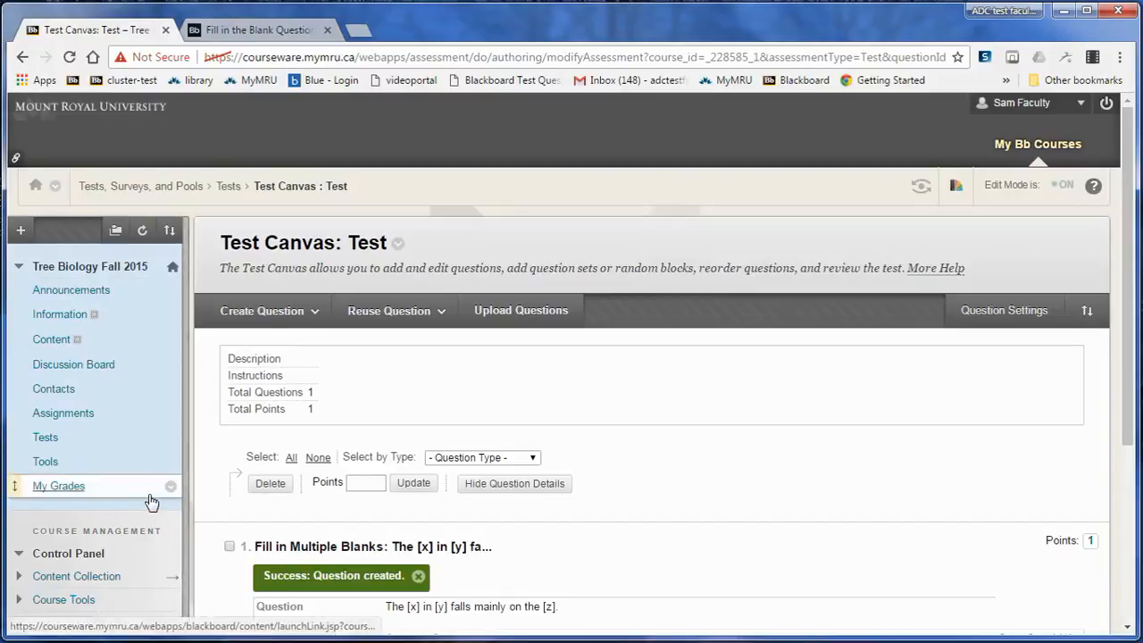
pyautogui.moveTo(45, 462)
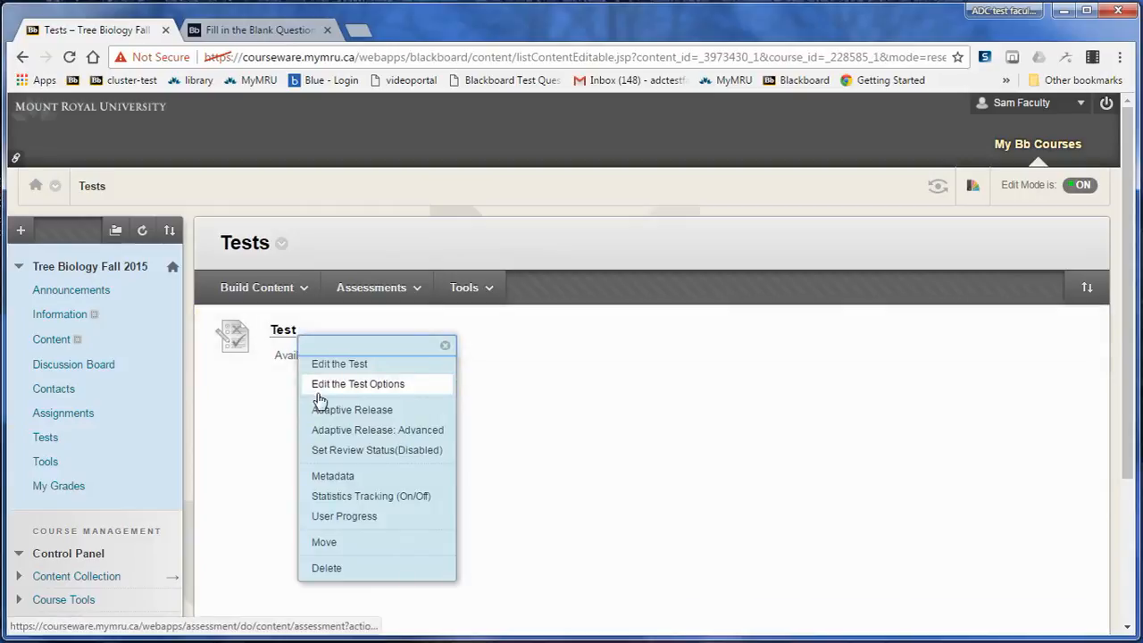
pyautogui.click(357, 383)
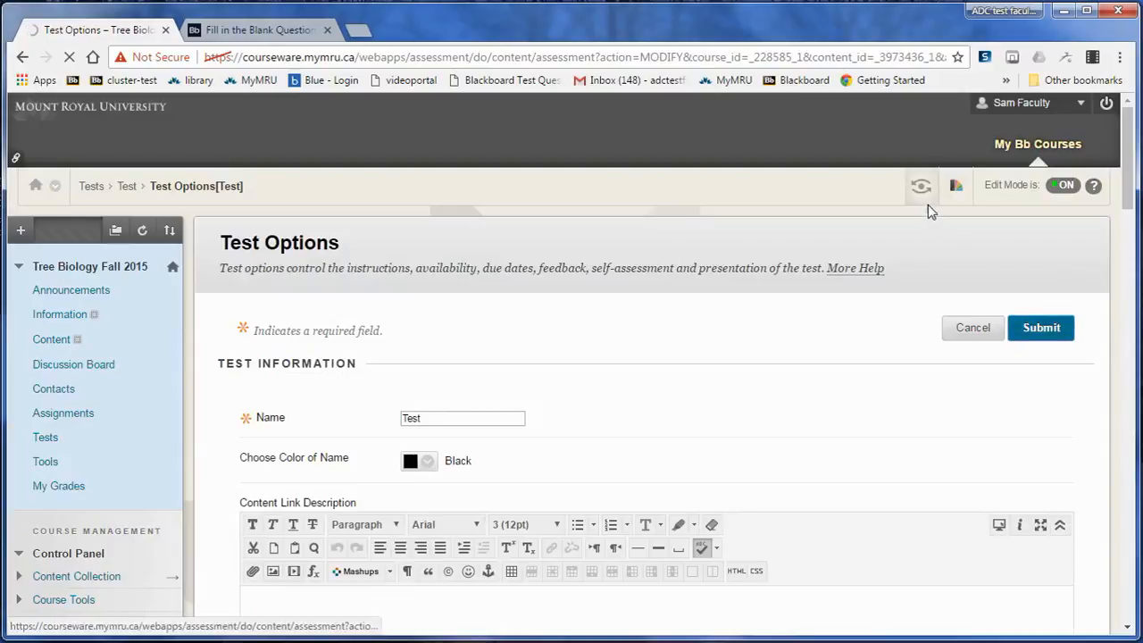
pyautogui.click(1040, 328)
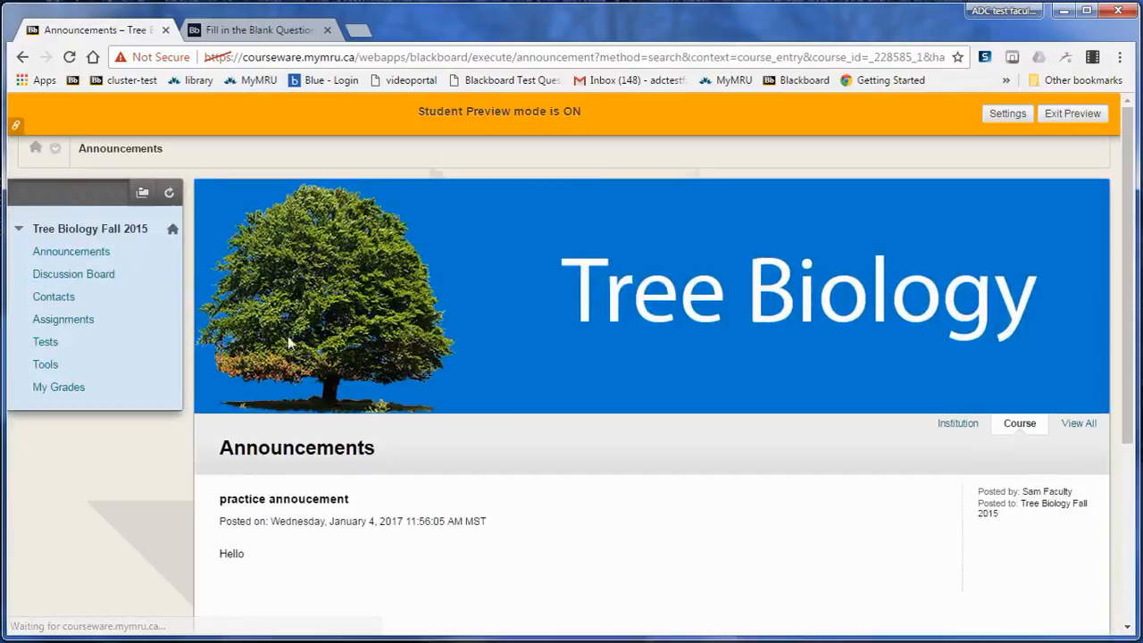
# Open the Test from the course's Tests and begin the attempt
pyautogui.click(45, 341)
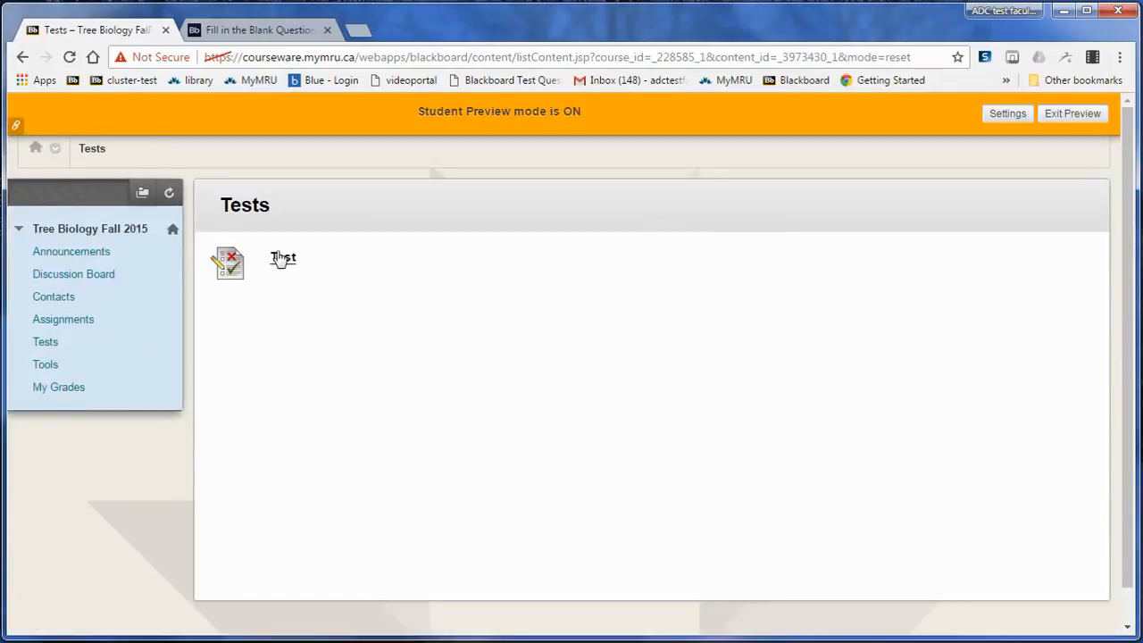
pyautogui.click(282, 259)
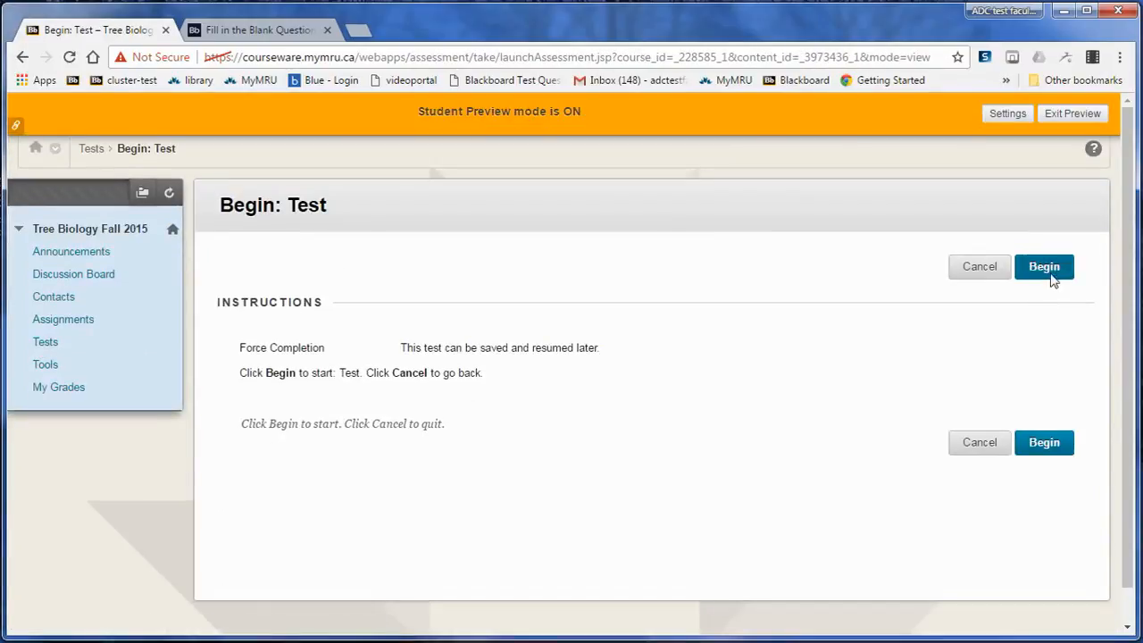
pyautogui.click(1044, 266)
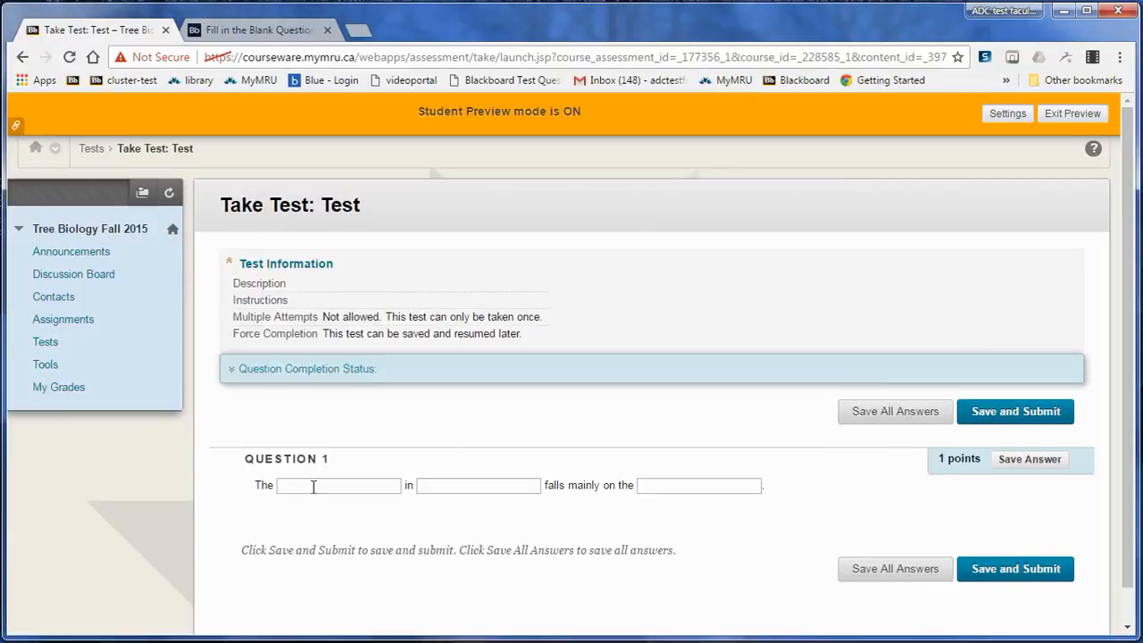
# Fill the blanks with rain, spain and plain and save the answer
pyautogui.write('rain')
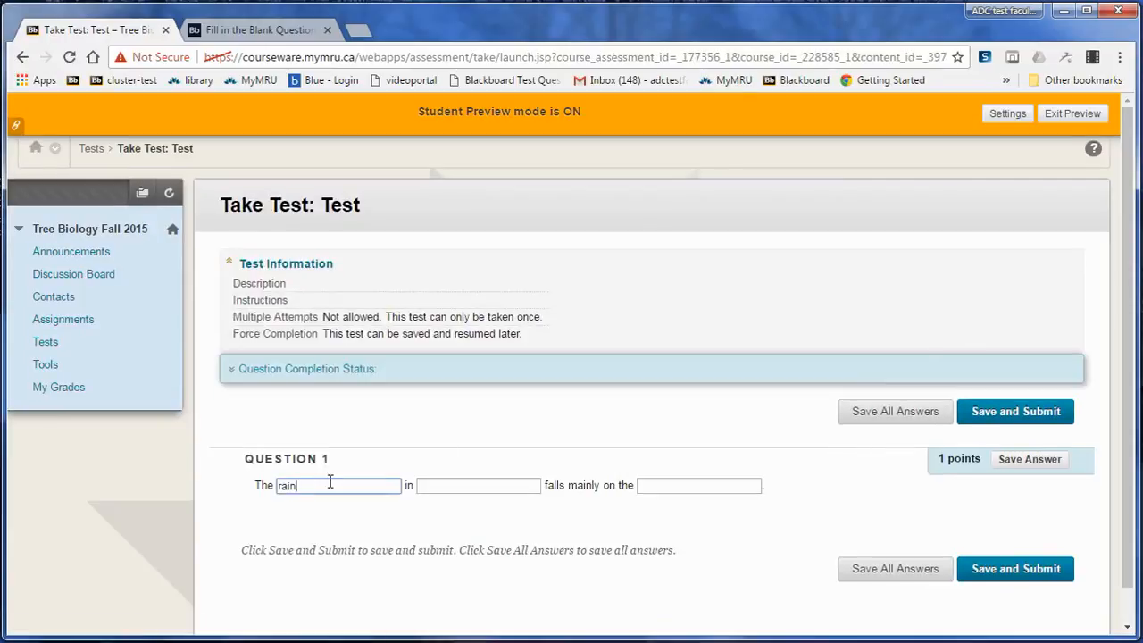
pyautogui.write('spain')
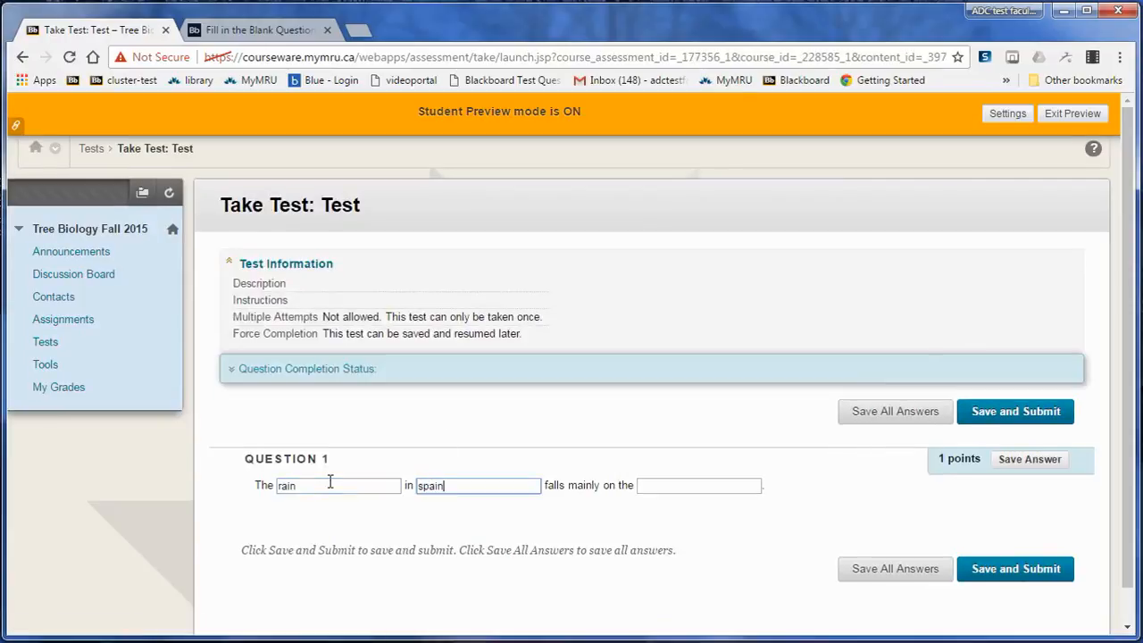
pyautogui.write('plain')
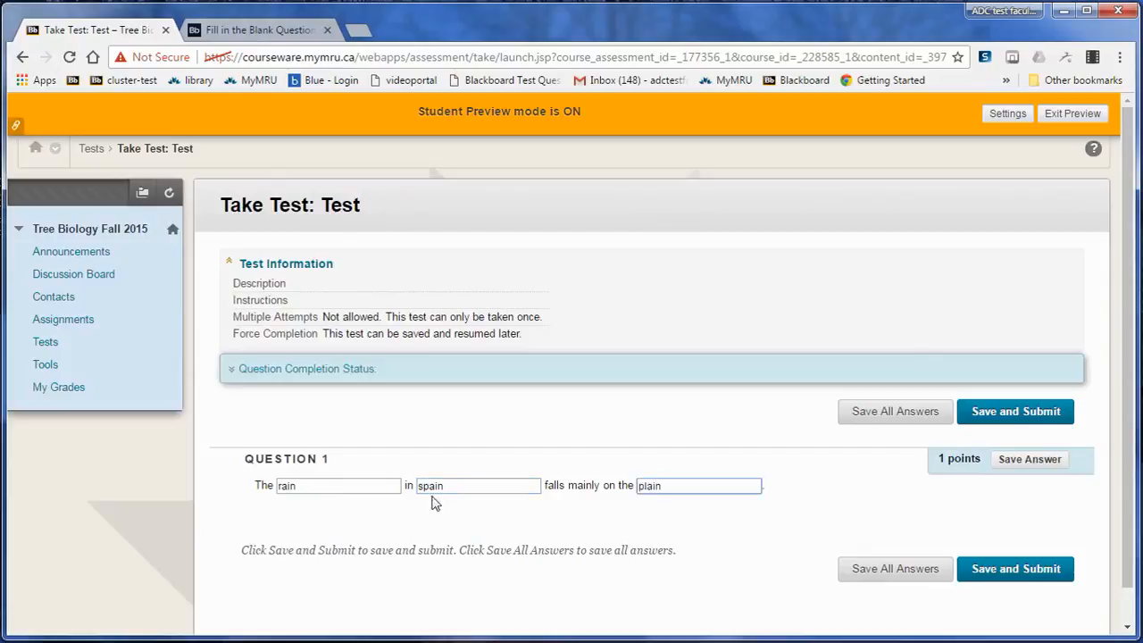
pyautogui.click(1029, 459)
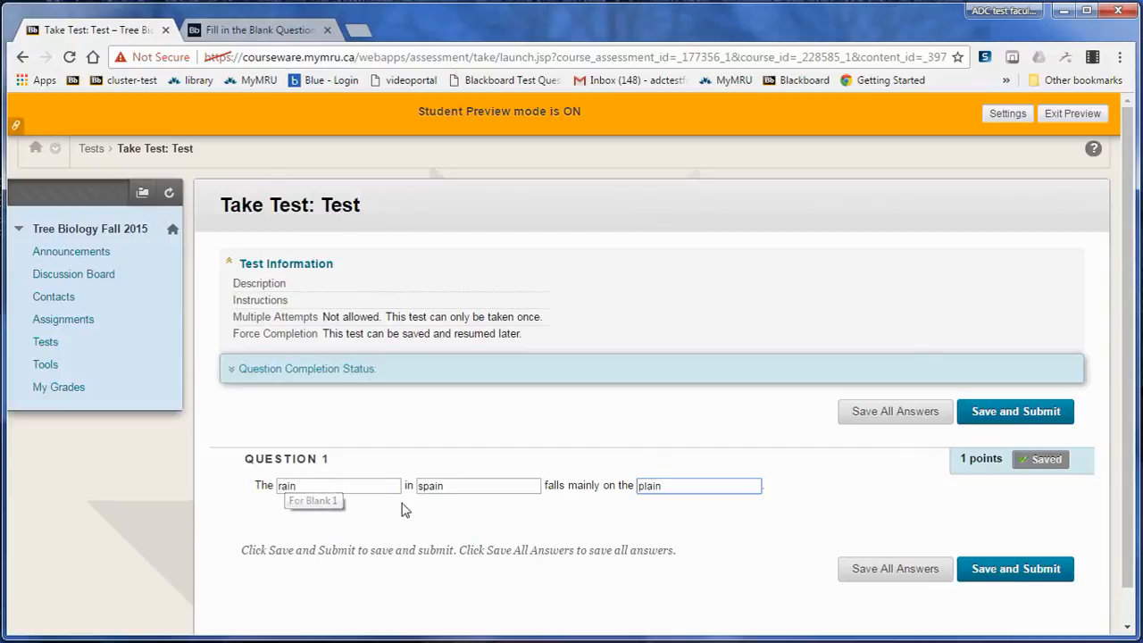
pyautogui.moveTo(354, 479)
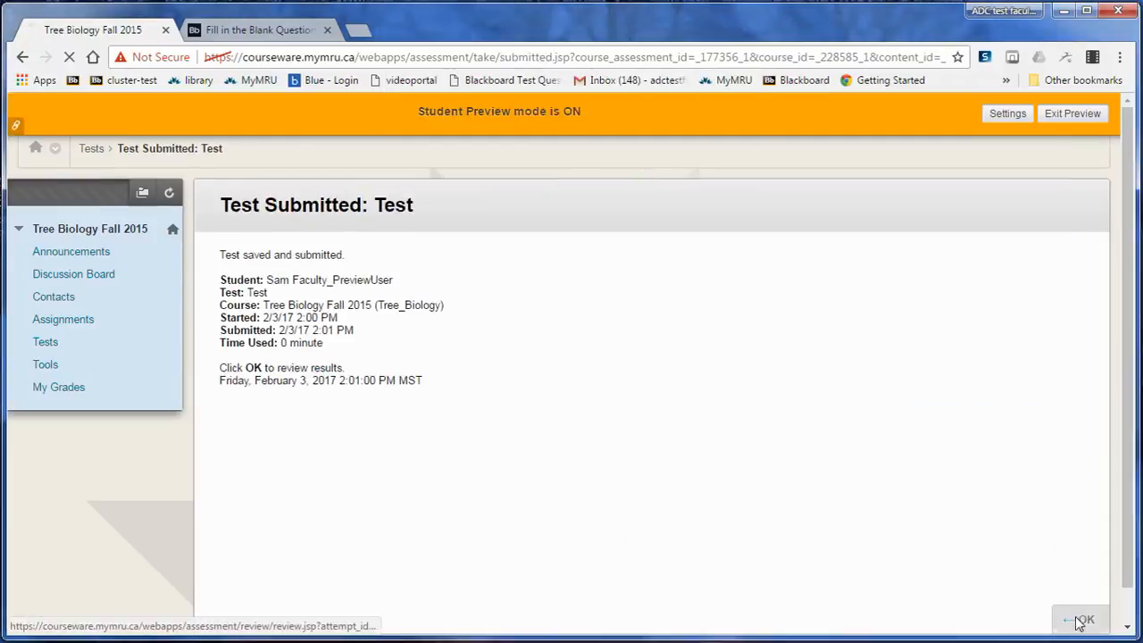
# Confirm the Test Submitted page to view results scoring 1 out of 1 point
pyautogui.click(1086, 620)
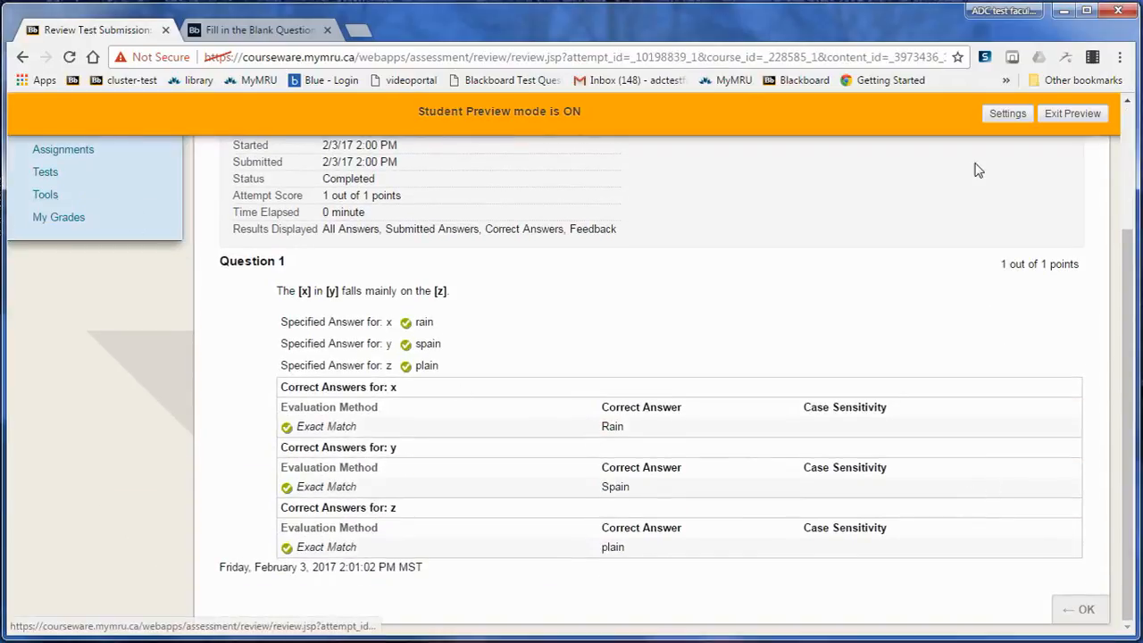
pyautogui.moveTo(907, 372)
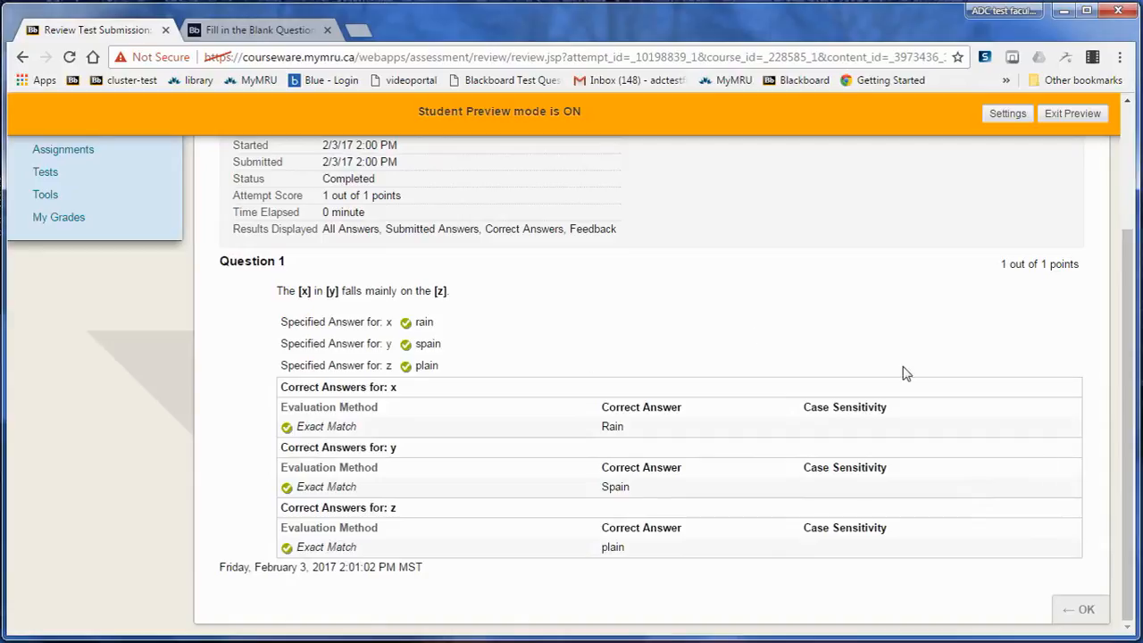
pyautogui.moveTo(510, 419)
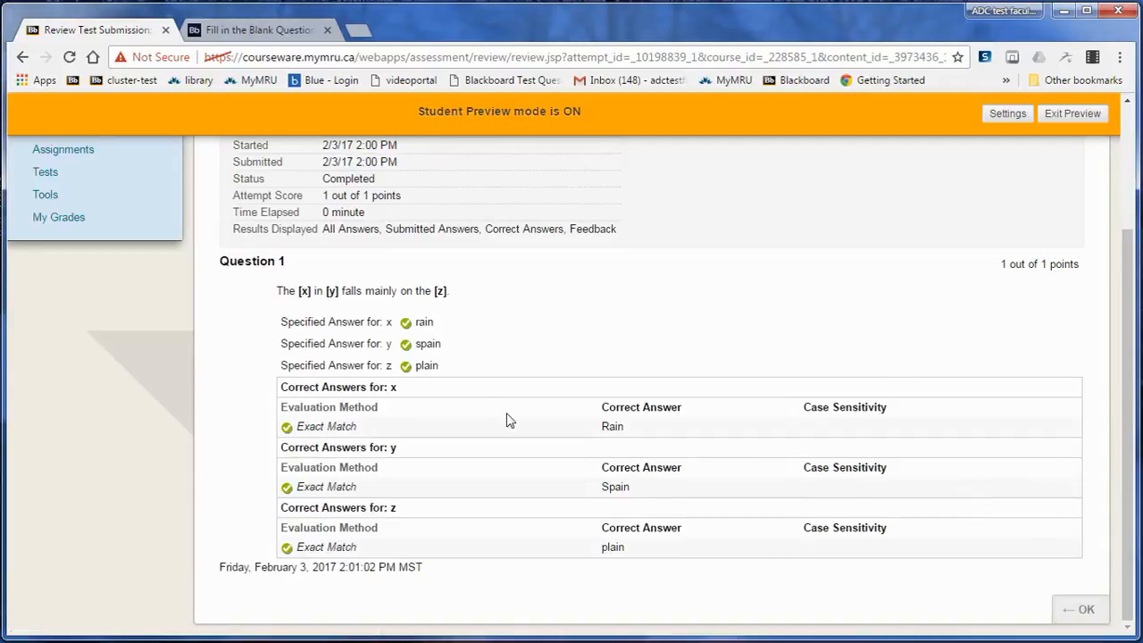
pyautogui.moveTo(428, 384)
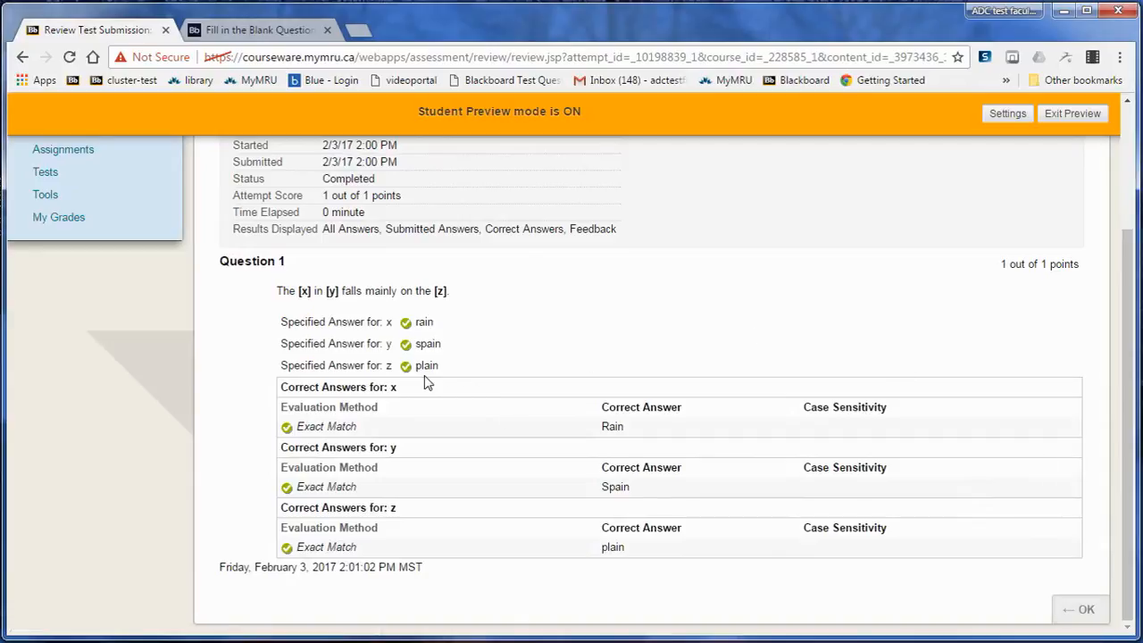
pyautogui.moveTo(403, 436)
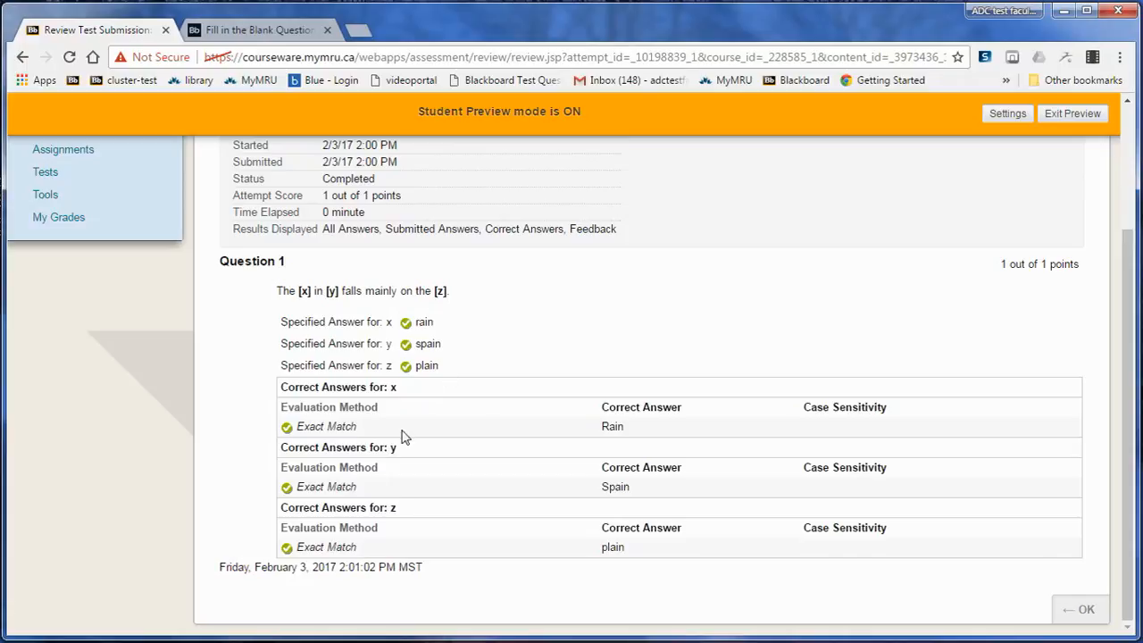
pyautogui.moveTo(634, 578)
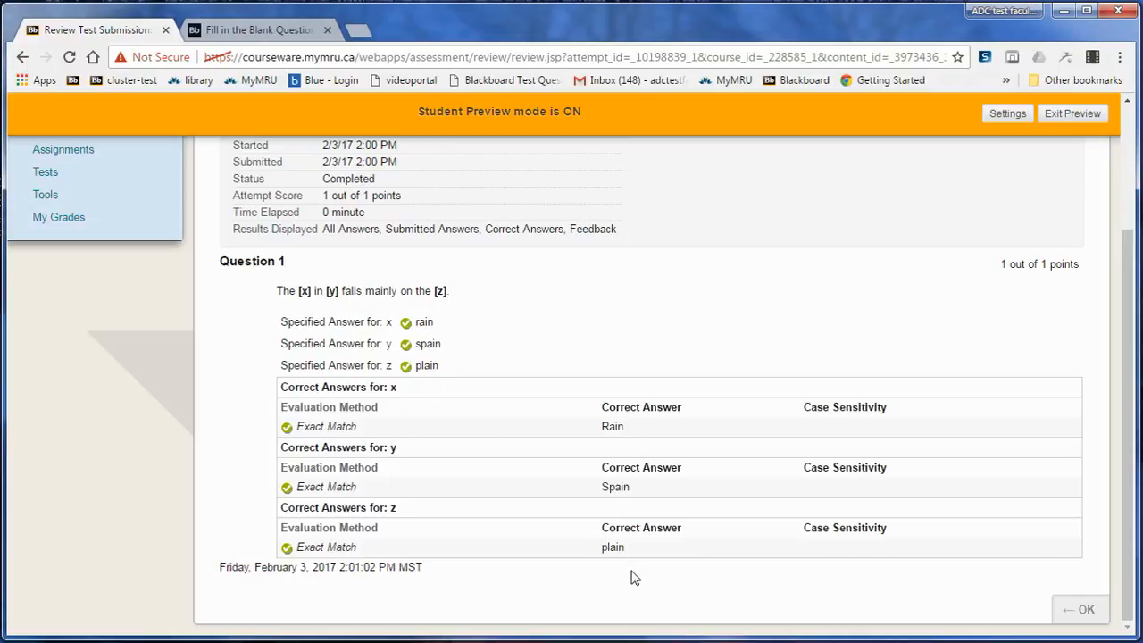